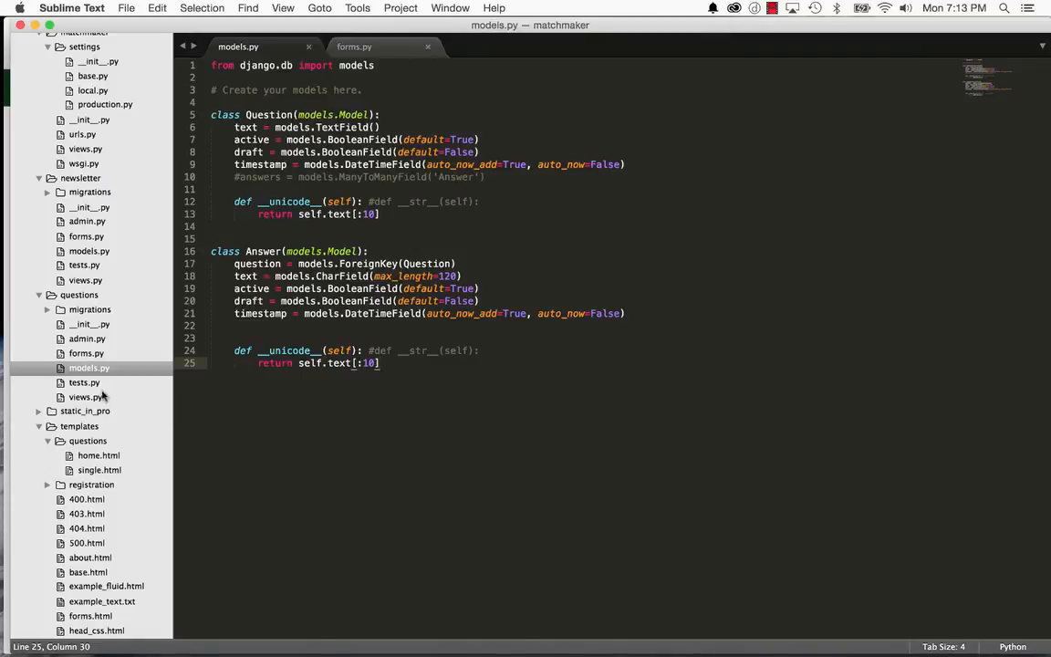
After glancing at views and forms, start a new class UserAnswer(models.Model) below the Answer model.
{"action": "left_click", "coordinate": [84, 398]}
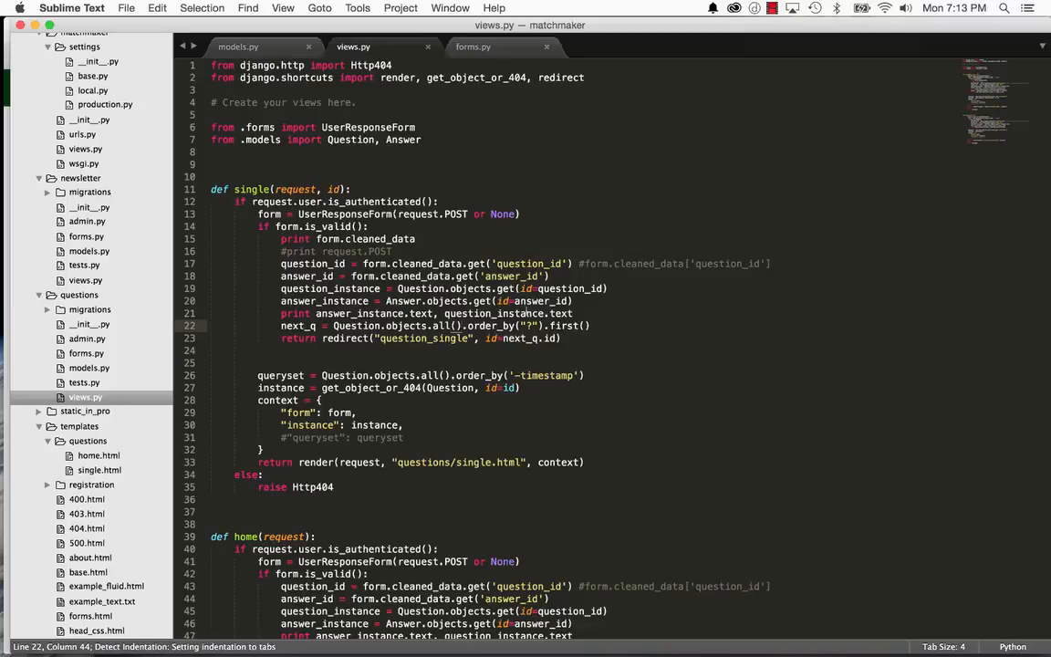
{"action": "left_click", "coordinate": [472, 48]}
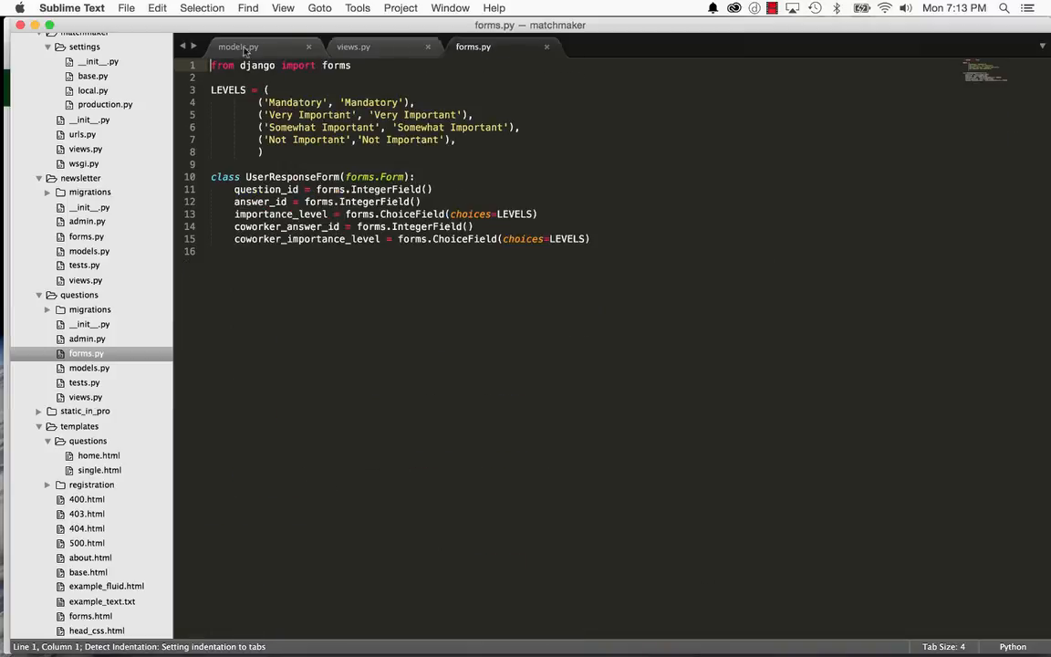
{"action": "left_click", "coordinate": [237, 47]}
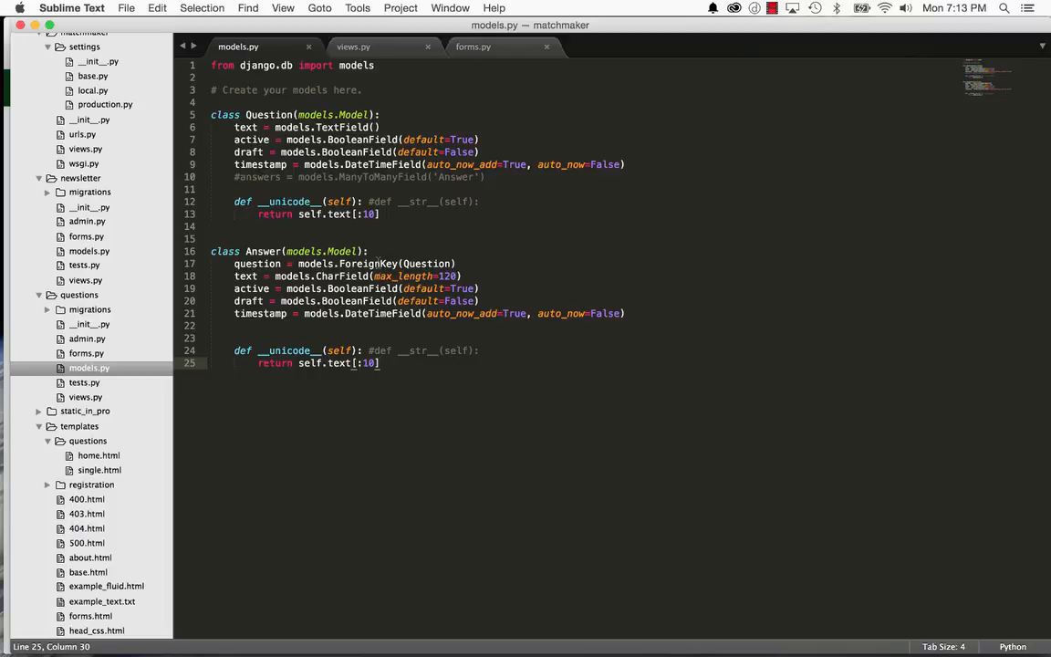
{"action": "key", "text": "enter"}
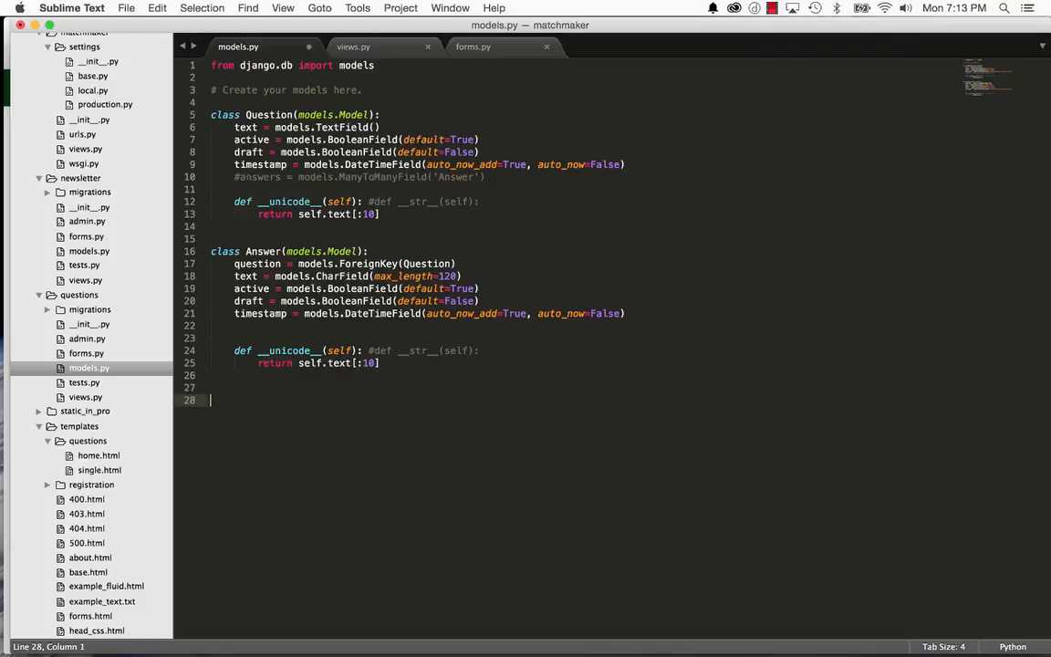
{"action": "type", "text": "class"}
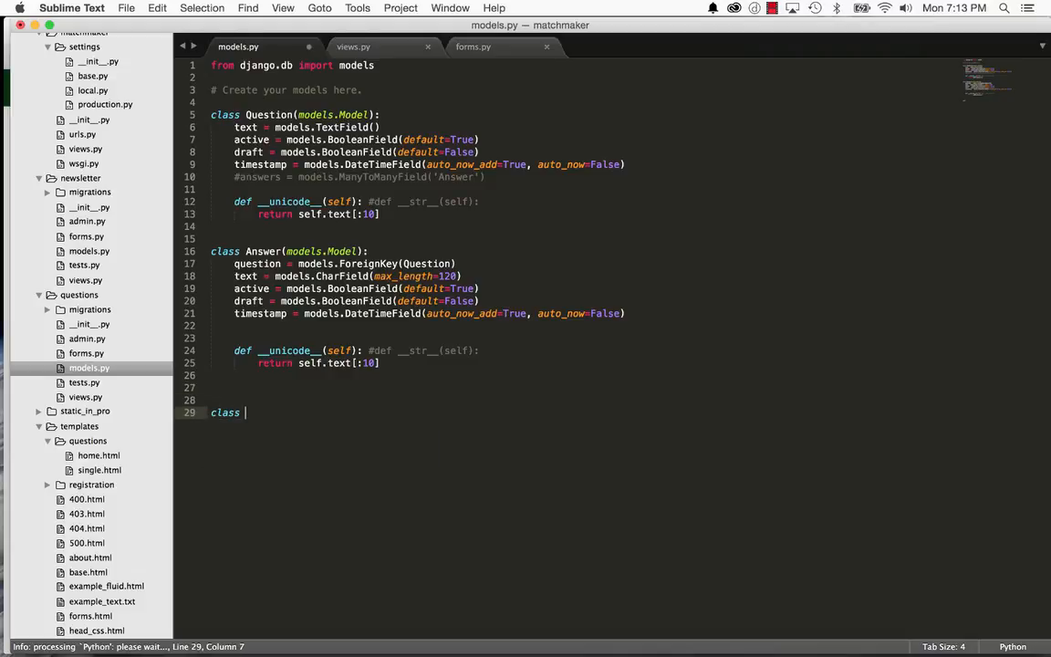
{"action": "type", "text": "UserA"}
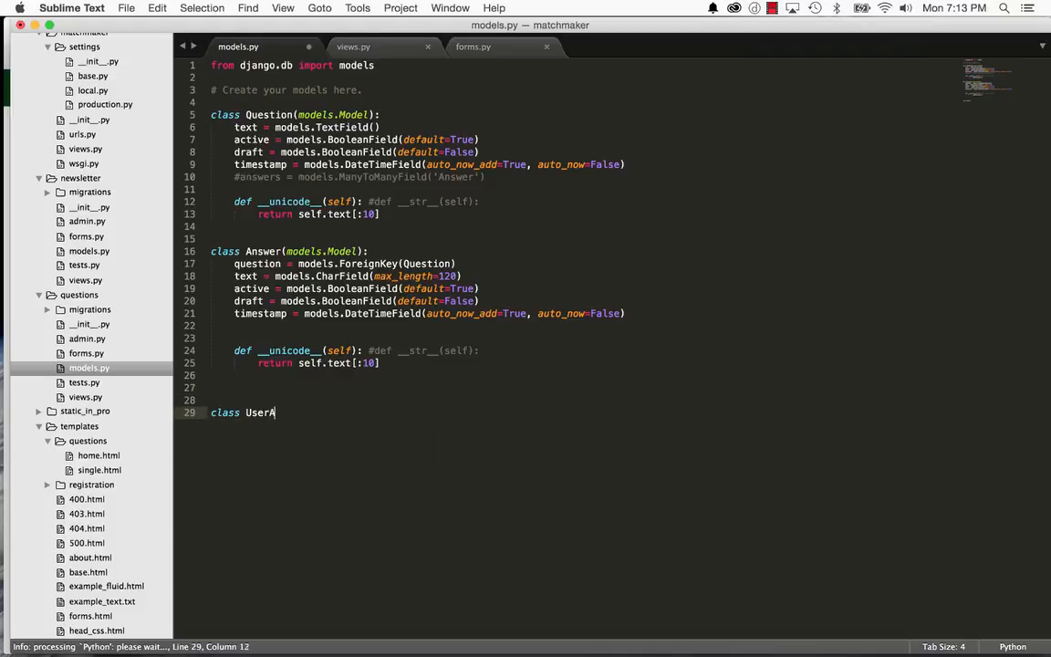
{"action": "type", "text": "nswer()"}
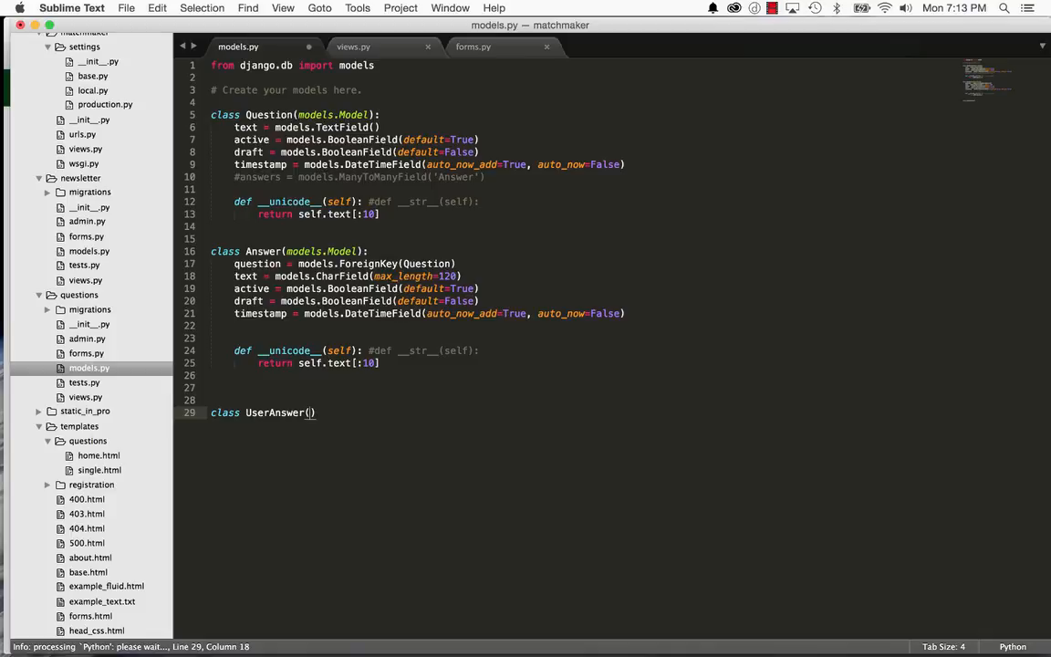
{"action": "type", "text": "models.Model"}
{"action": "type", "text": "my"}
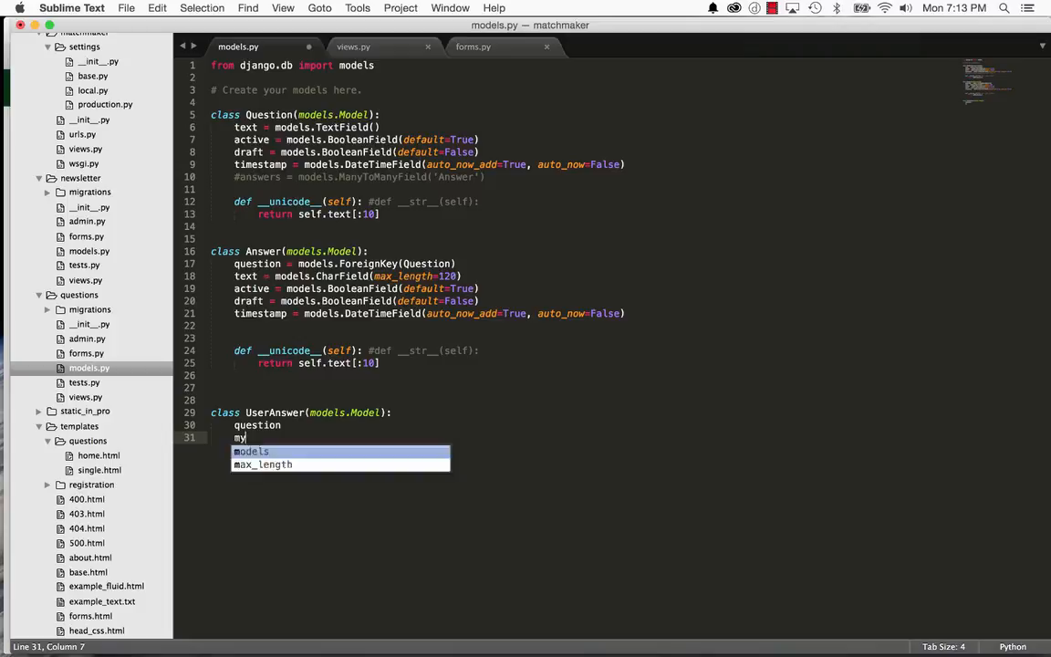
Draft blank question, my_answer, coworker_answer and my_answer_importance field lines.
{"action": "type", "text": "_answer ="}
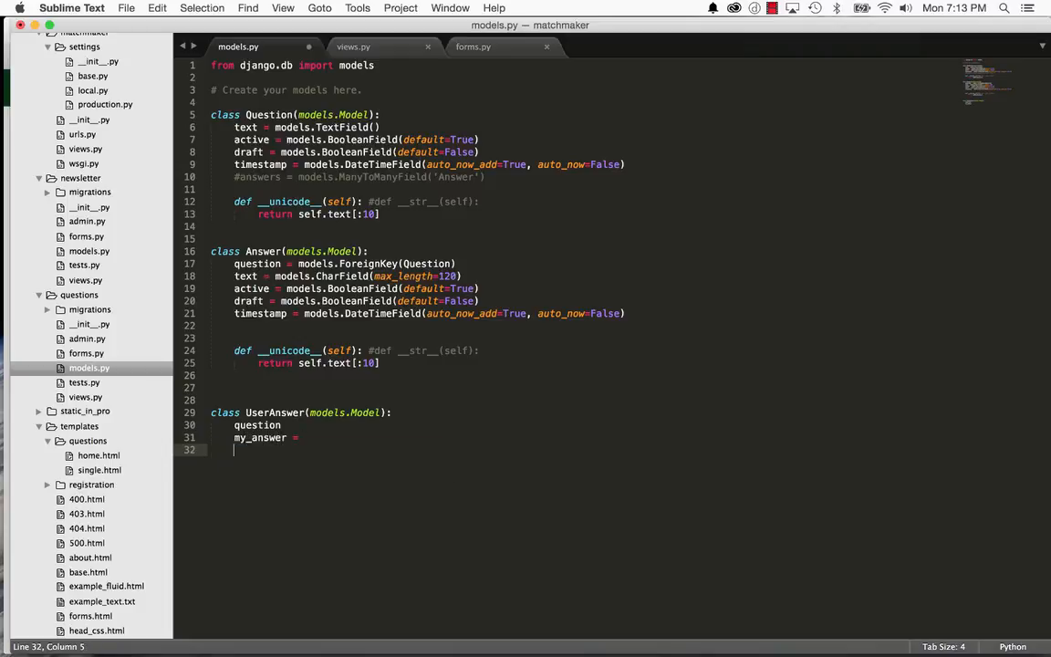
{"action": "type", "text": "ideal_"}
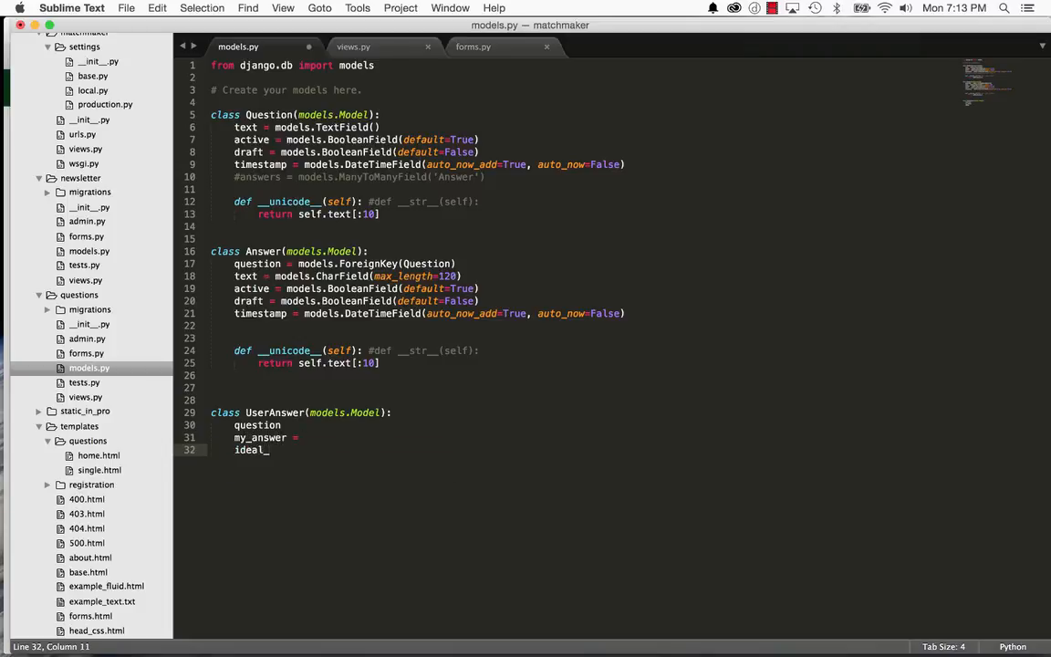
{"action": "type", "text": "cow"}
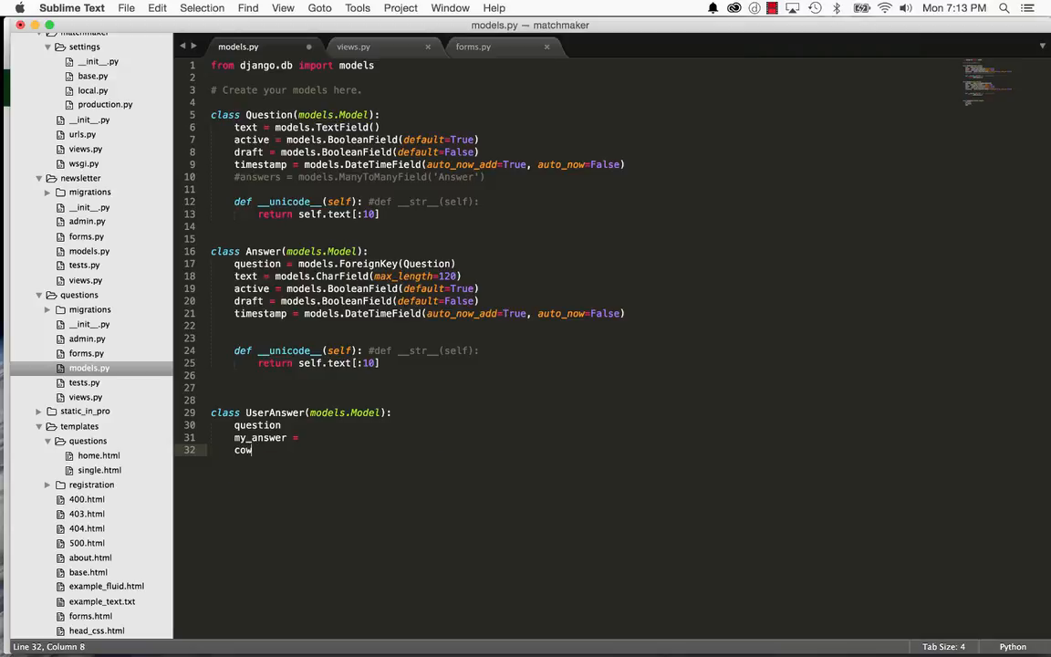
{"action": "type", "text": "orker_"}
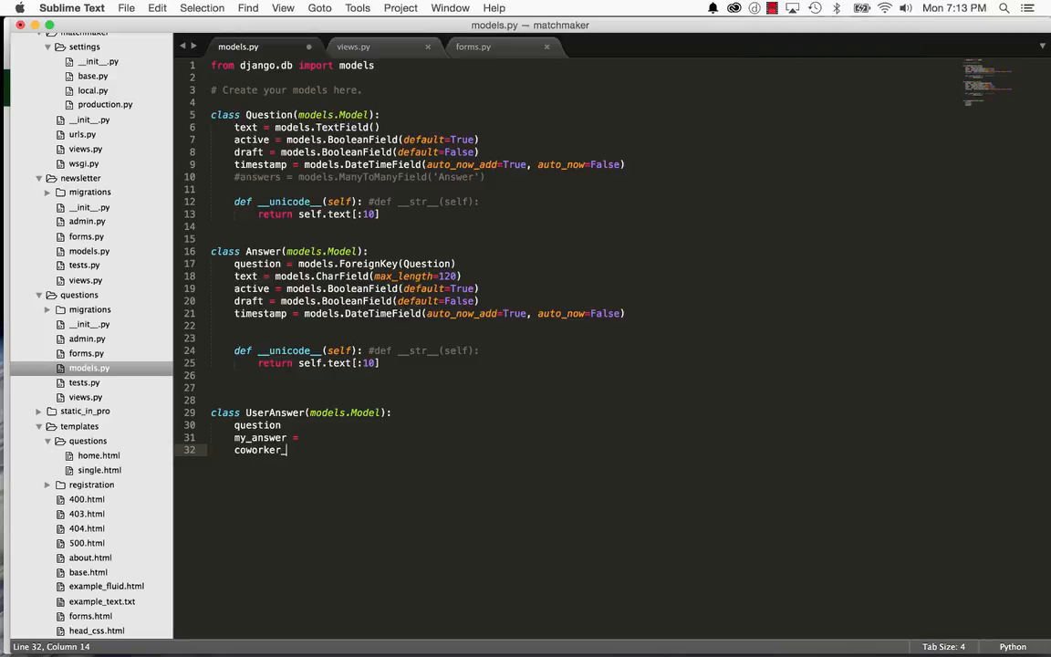
{"action": "type", "text": "answer ="}
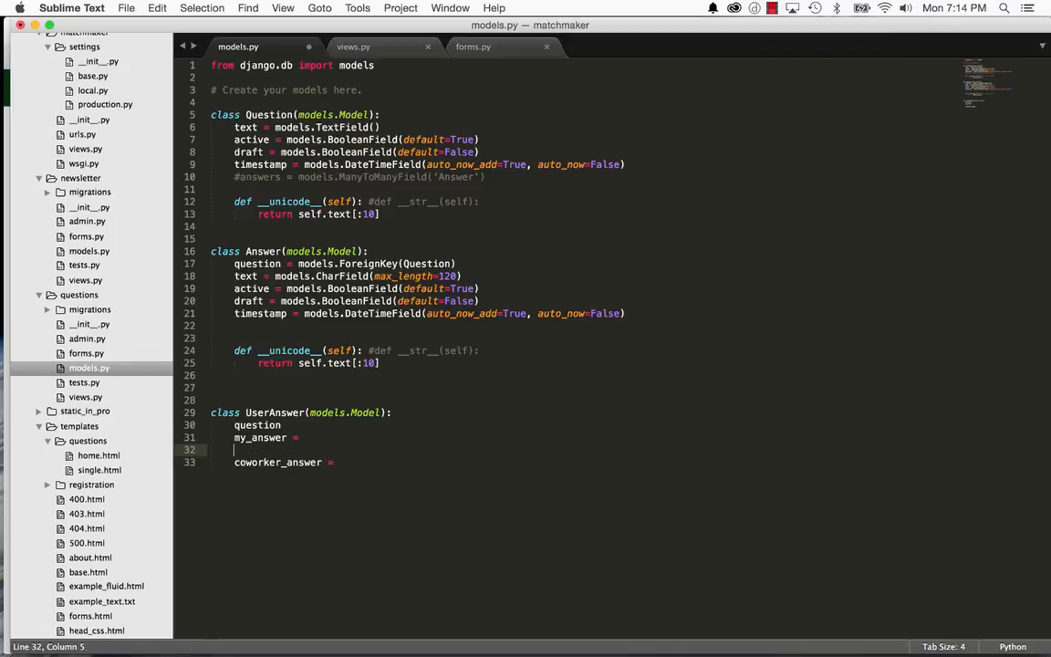
{"action": "type", "text": "my_answer"}
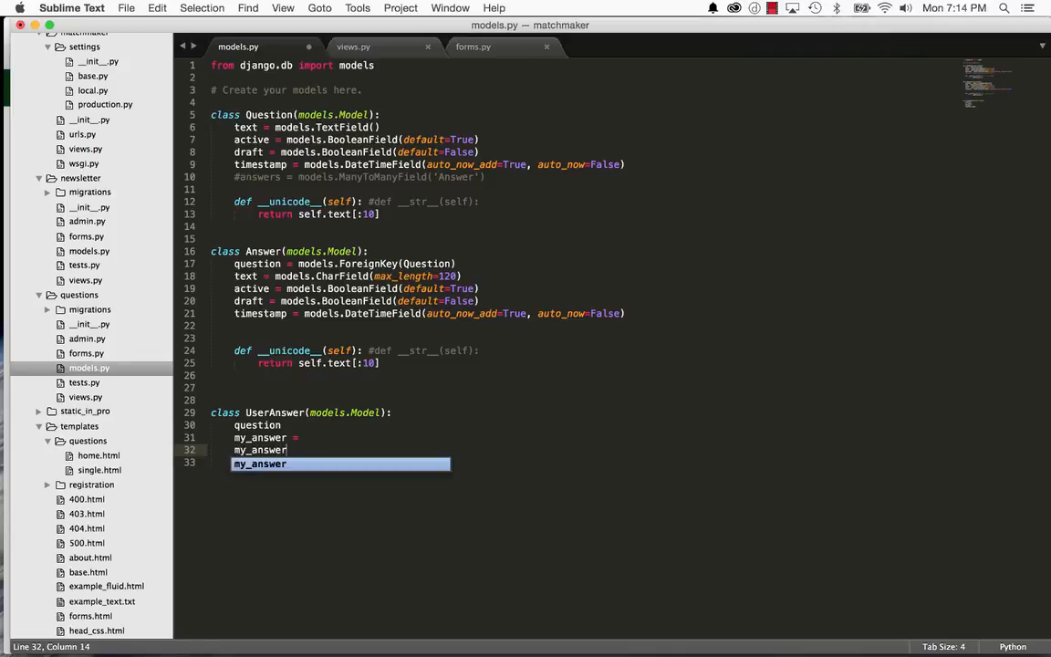
{"action": "type", "text": "_impor"}
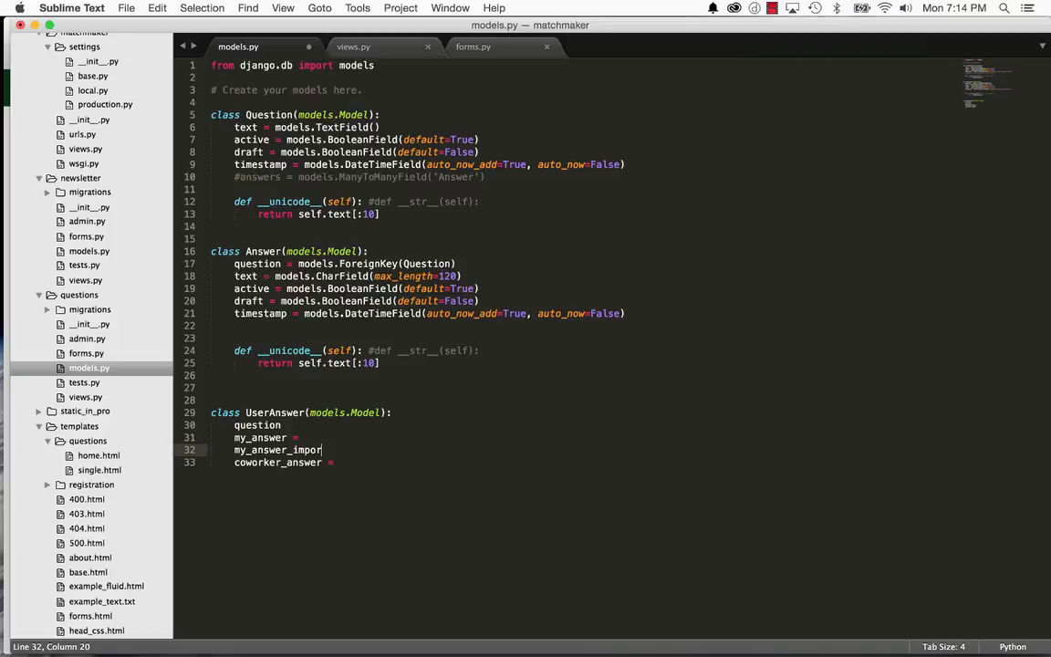
{"action": "type", "text": "tance"}
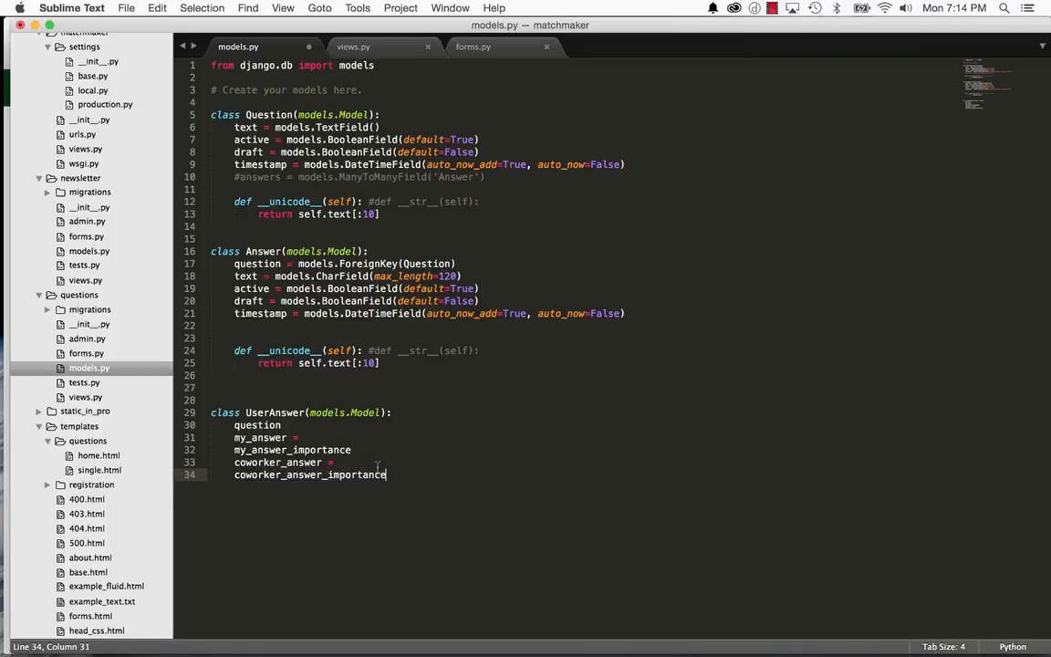
Review the drafted field lines, moving through question, my_answer and the importance lines.
{"action": "left_click", "coordinate": [352, 449]}
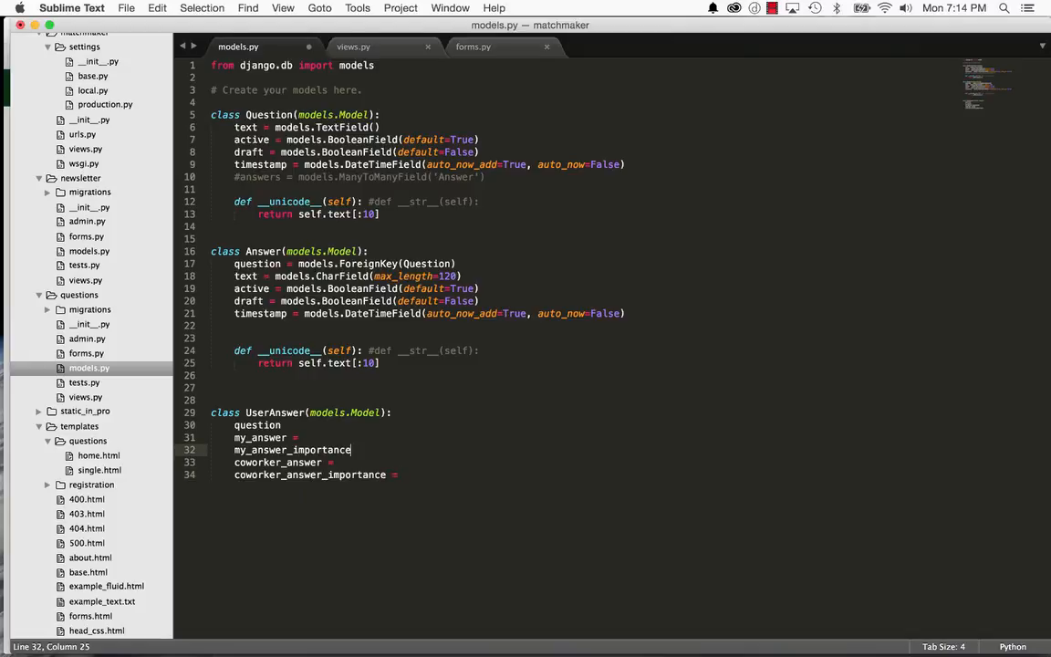
{"action": "left_click", "coordinate": [300, 425]}
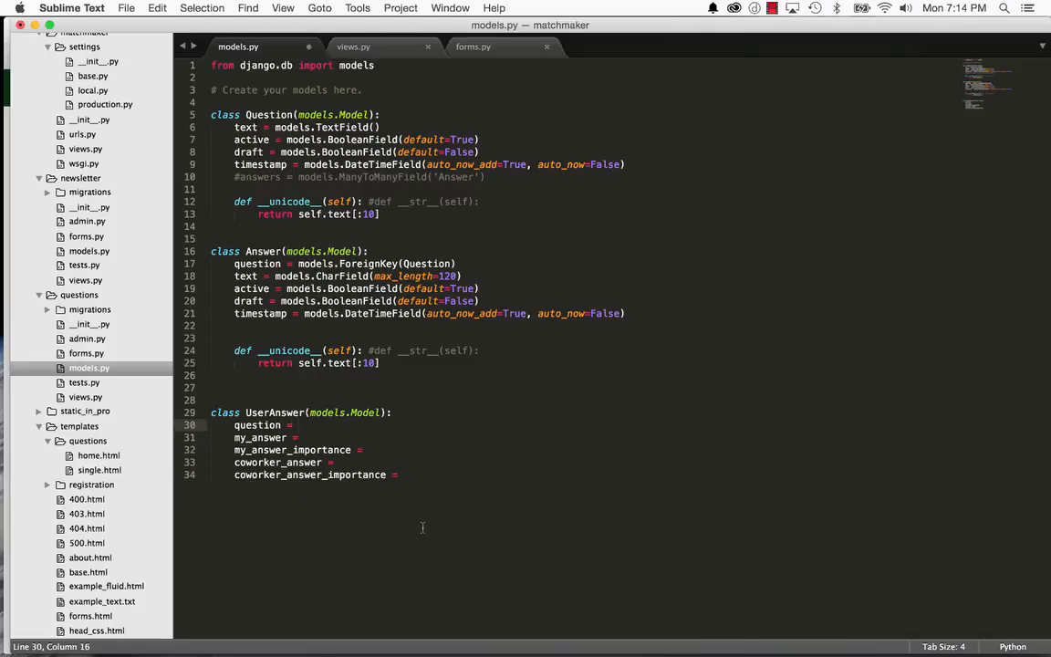
{"action": "left_click", "coordinate": [272, 438]}
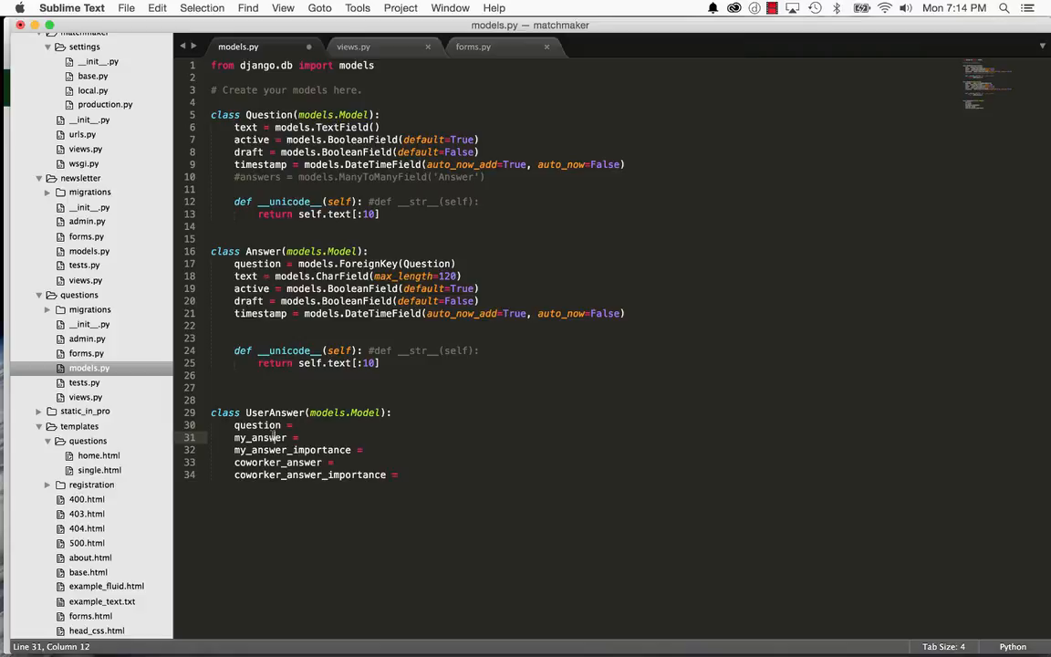
{"action": "left_click", "coordinate": [299, 449]}
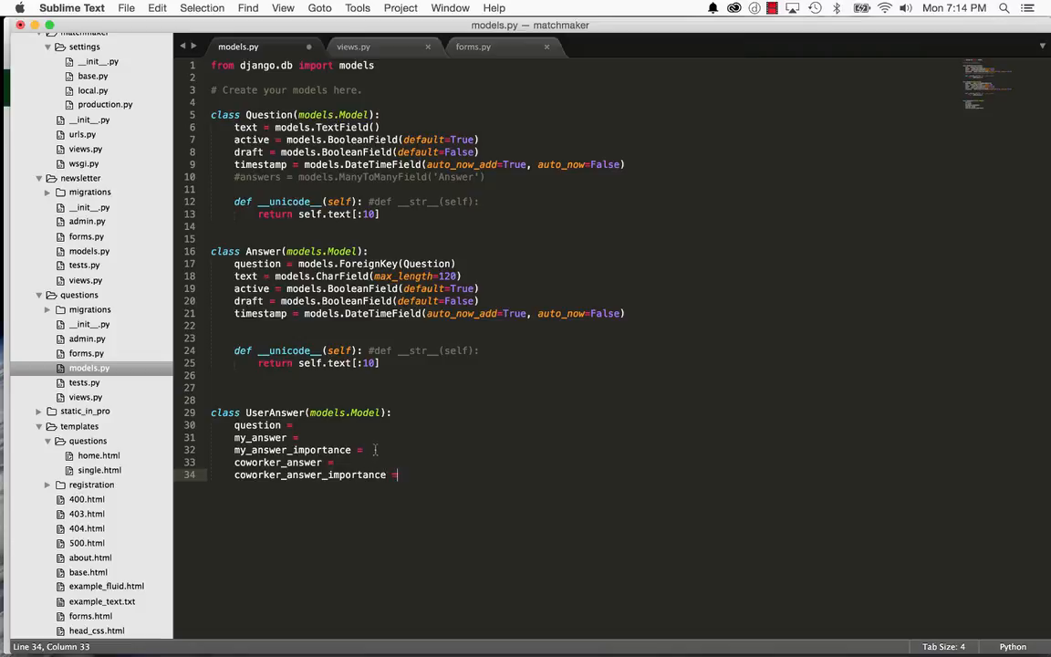
Cut the LEVELS choices tuple from forms.py and paste it above UserAnswer in models.py.
{"action": "left_click", "coordinate": [472, 47]}
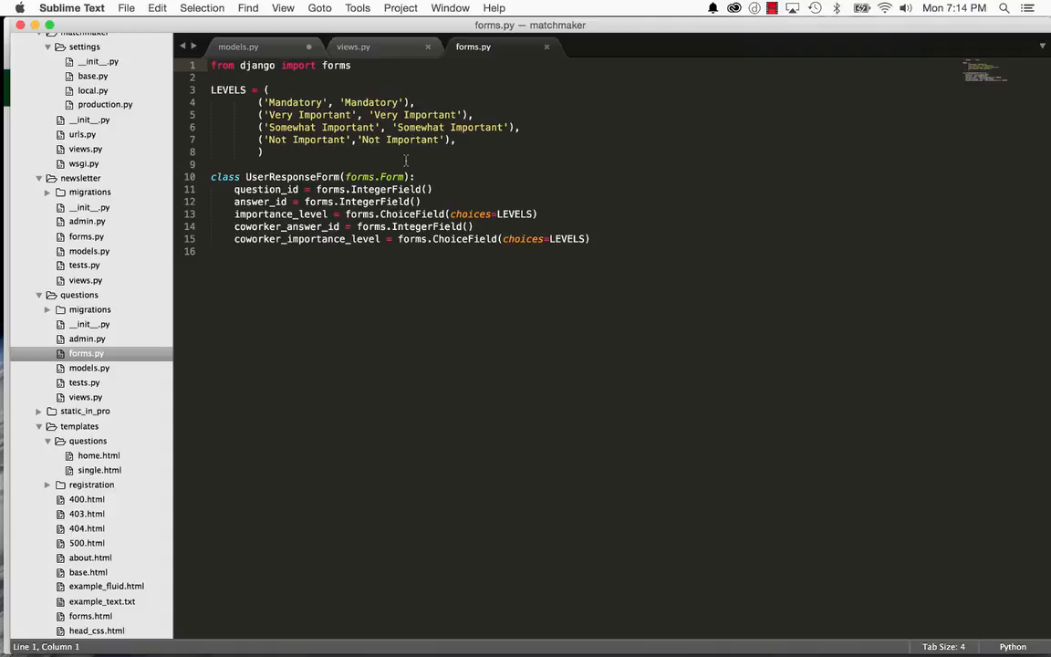
{"action": "mouse_move", "coordinate": [405, 160]}
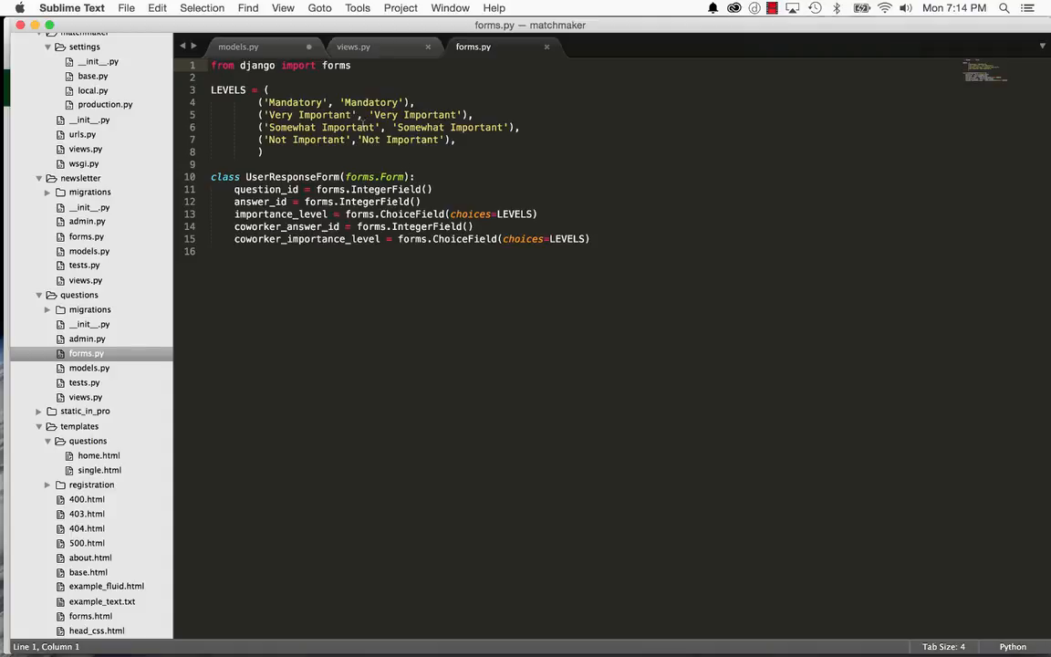
{"action": "left_click", "coordinate": [263, 152]}
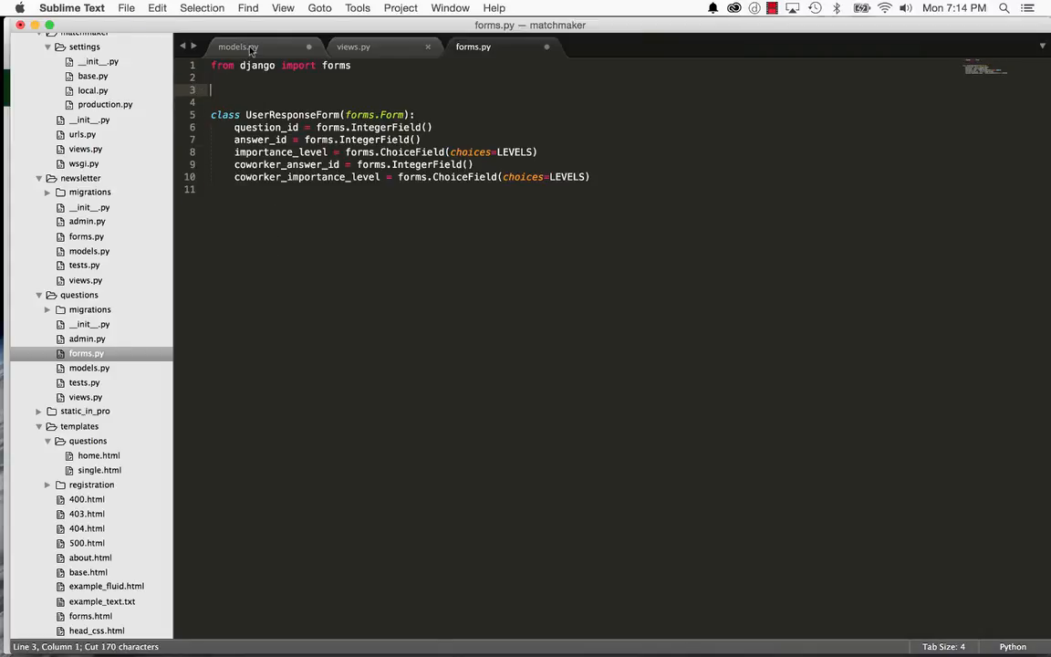
{"action": "left_click", "coordinate": [237, 47]}
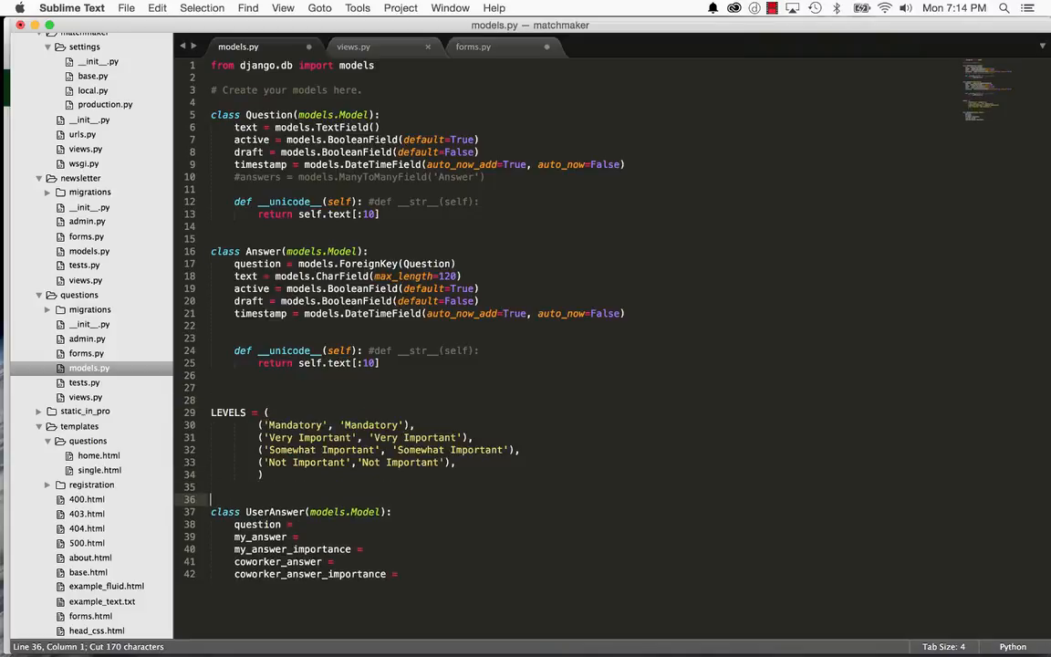
Add 'from .models import LEVELS' to forms.py and return to models.py.
{"action": "left_click", "coordinate": [472, 47]}
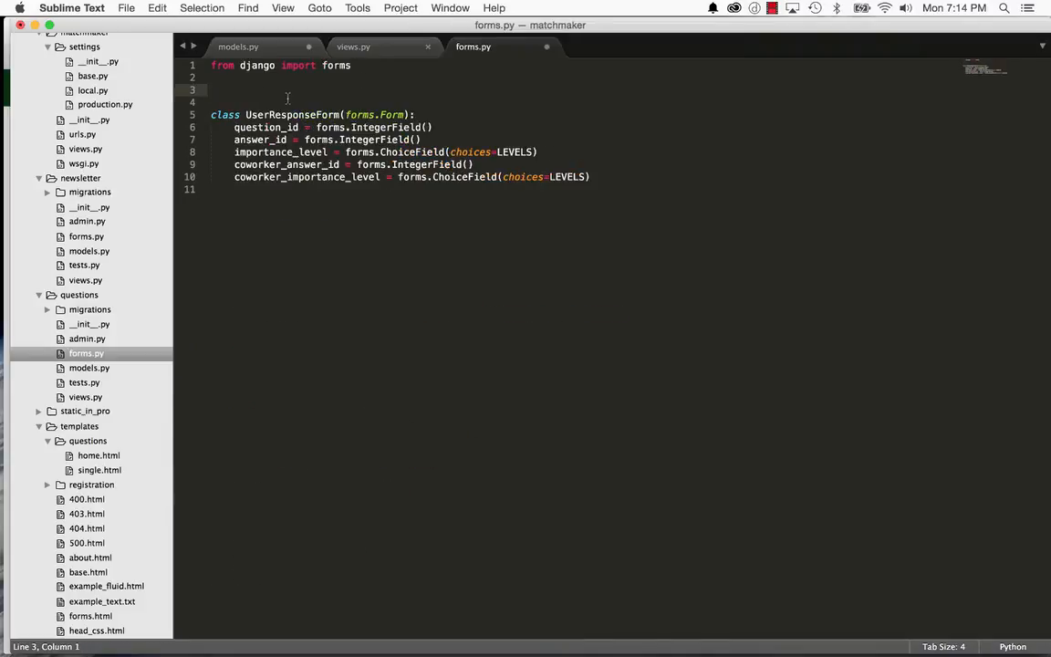
{"action": "type", "text": "from .models"}
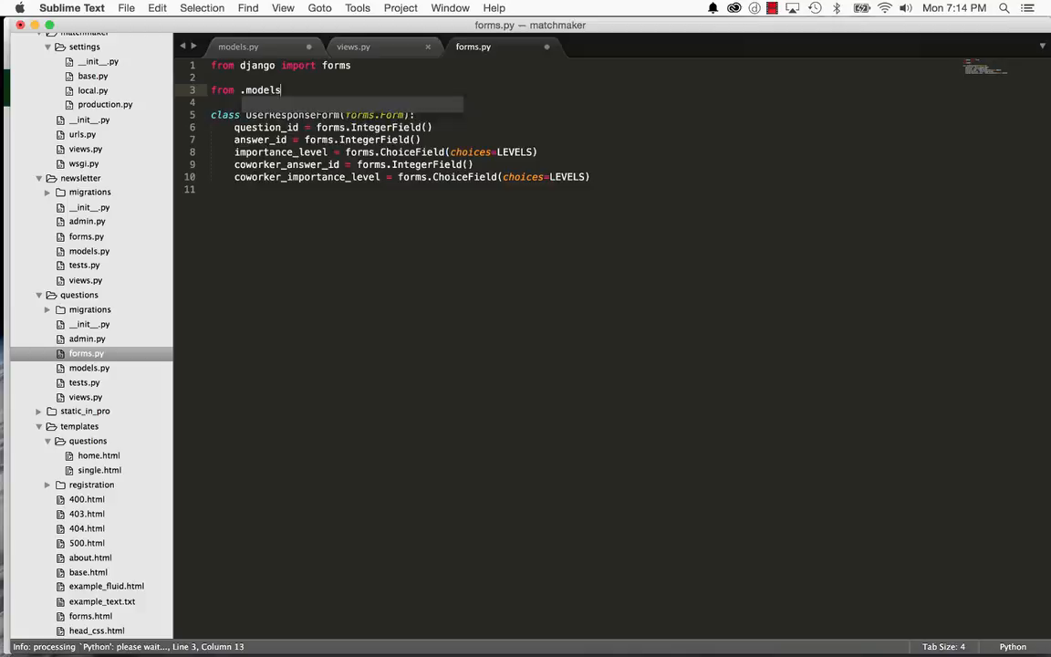
{"action": "type", "text": "import LEVELS"}
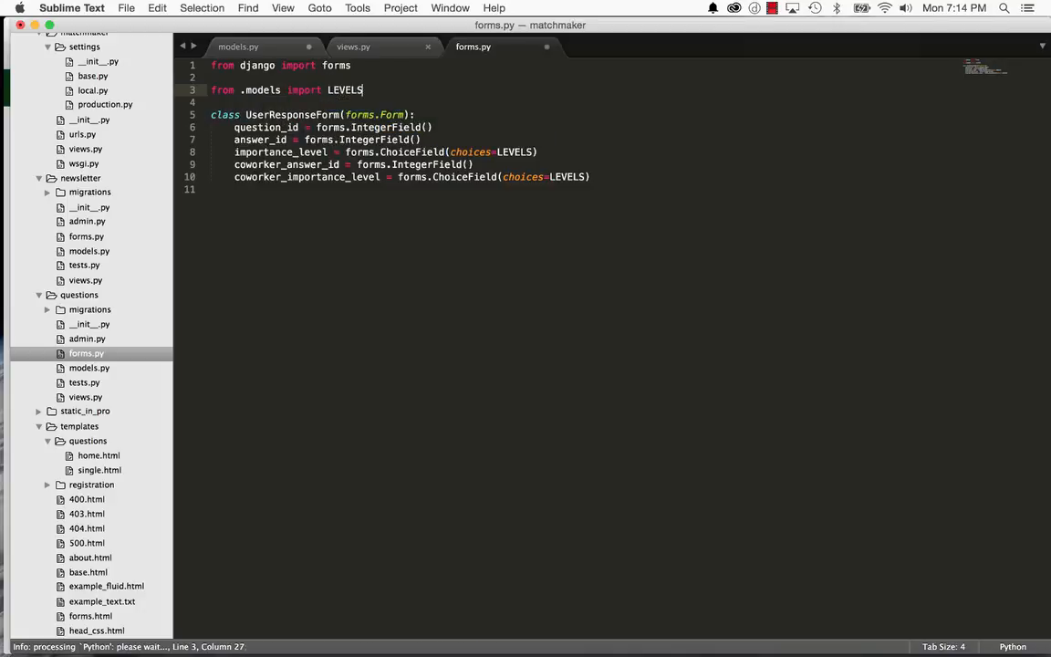
{"action": "left_click", "coordinate": [237, 48]}
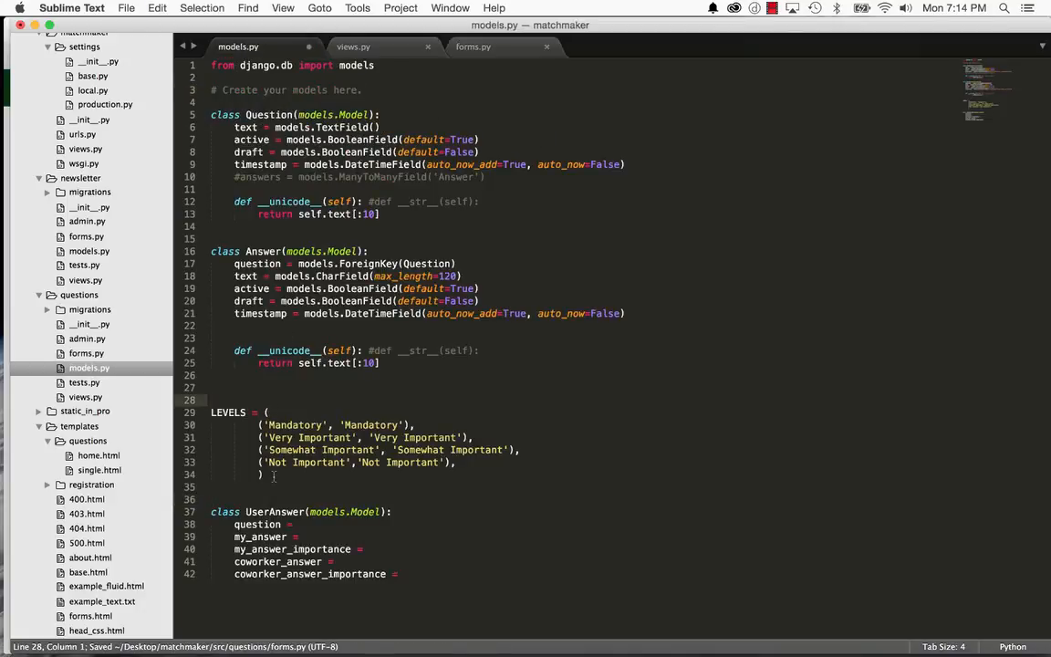
Define both importance fields as models.CharField(max_length=50, choices=LEVELS).
{"action": "left_click", "coordinate": [368, 547]}
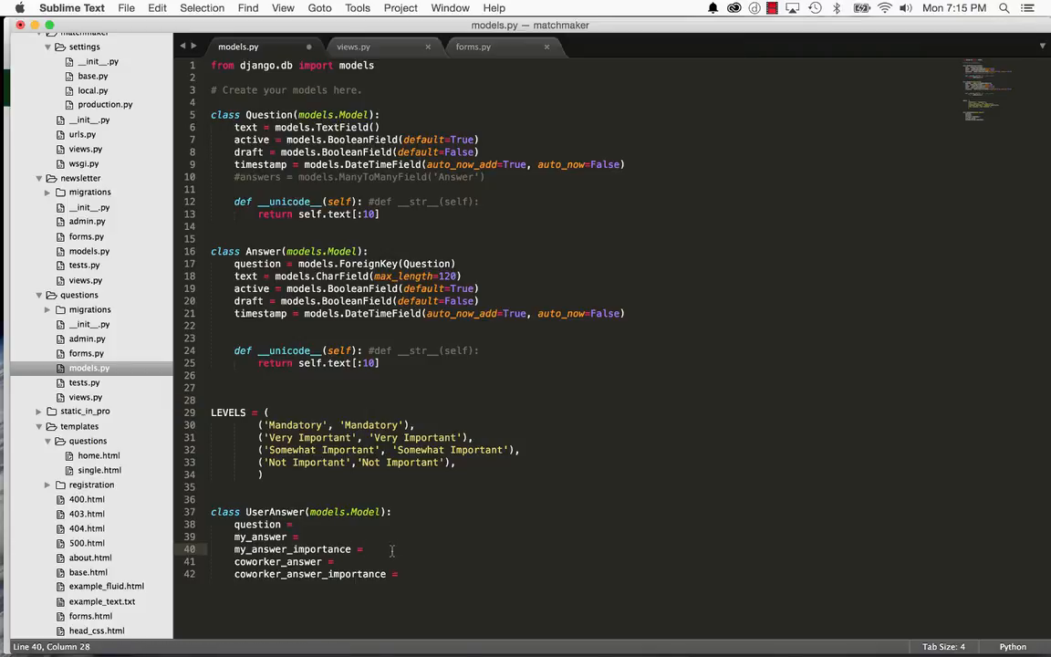
{"action": "type", "text": "models.CharField"}
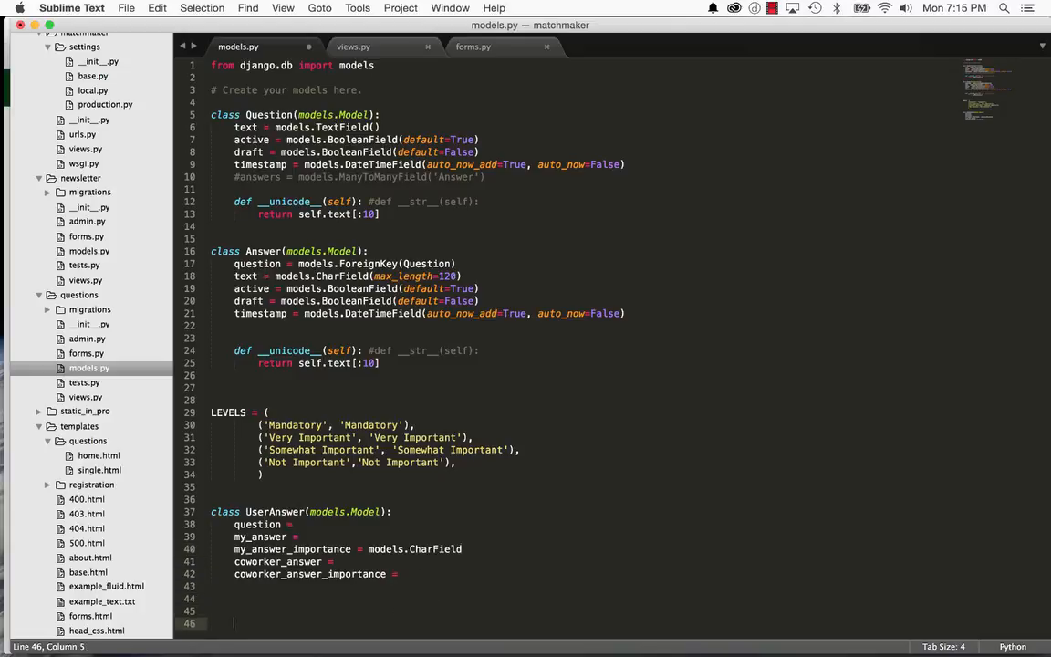
{"action": "scroll", "scroll_direction": "down", "scroll_amount": 3}
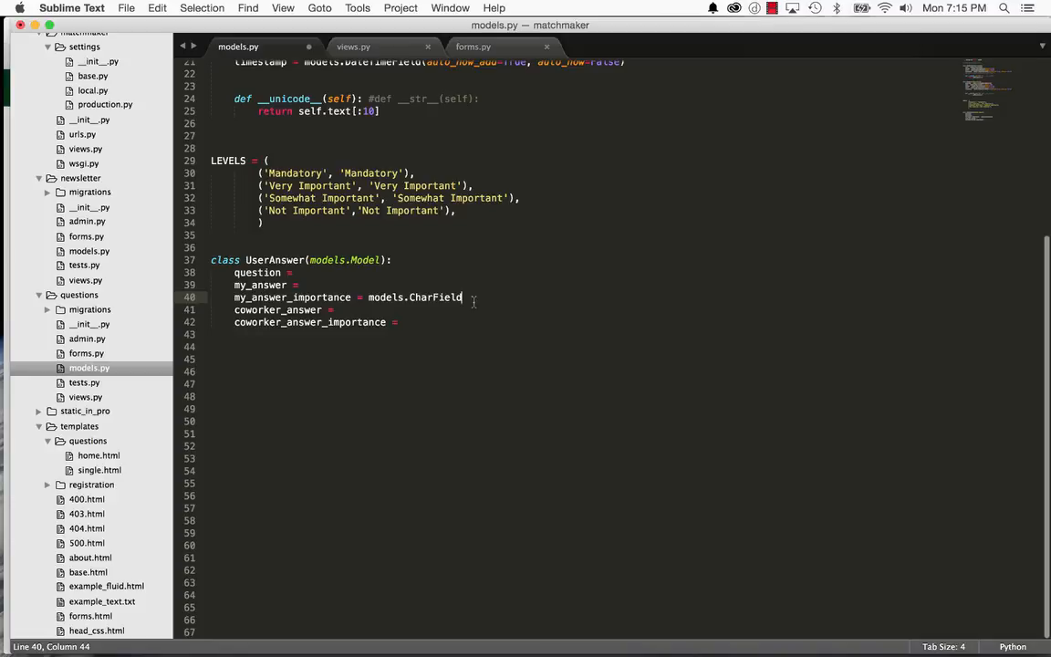
{"action": "type", "text": "(max_legth"}
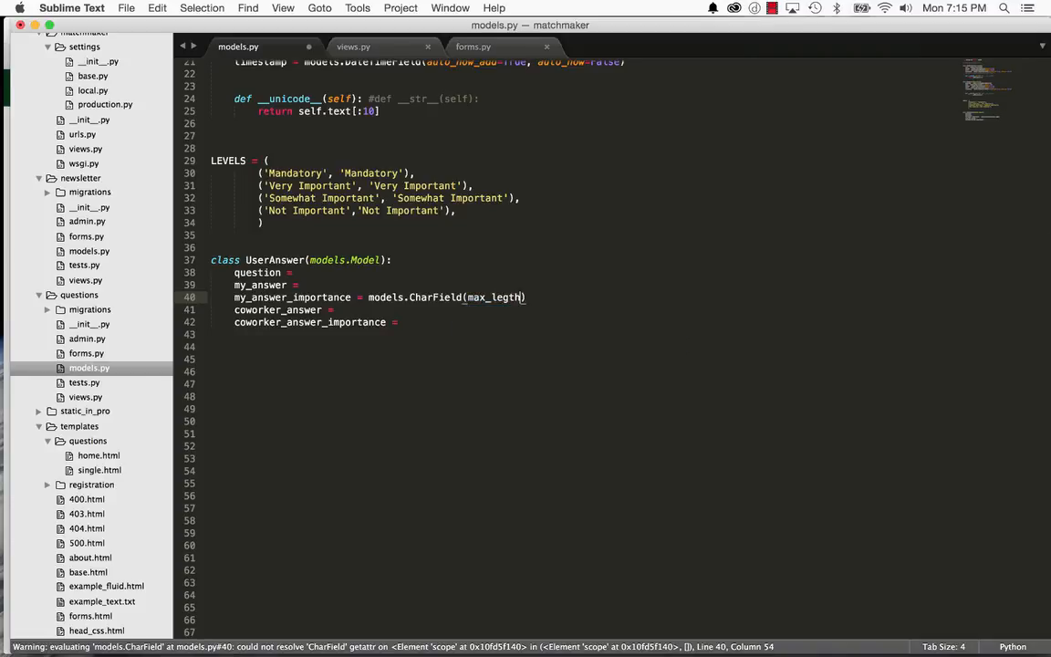
{"action": "type", "text": "=50"}
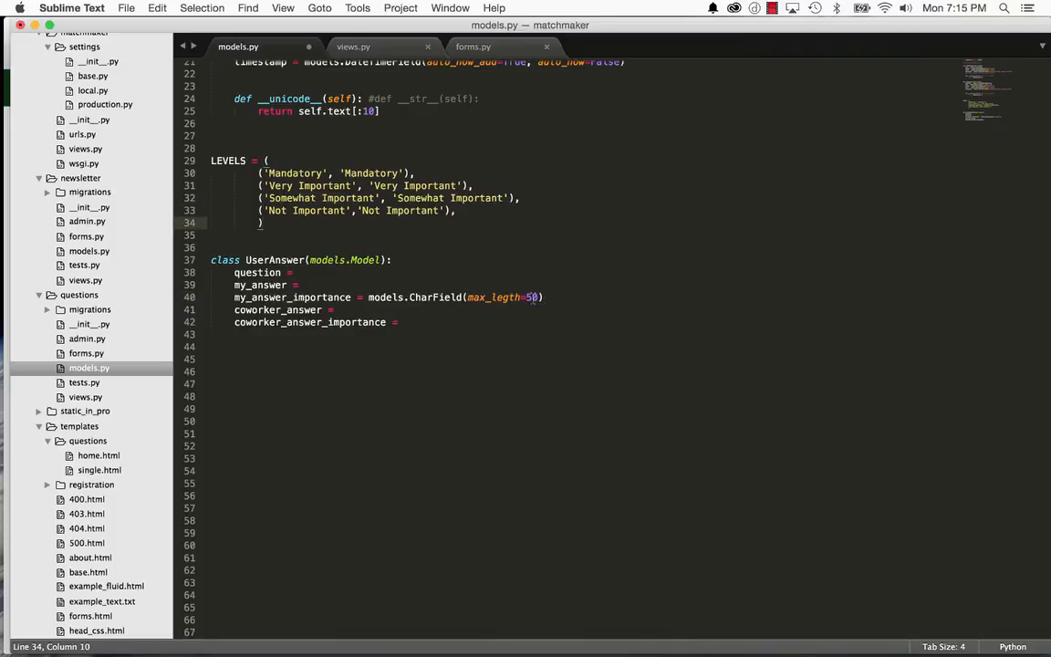
{"action": "type", "text": ", choices=LEVELS"}
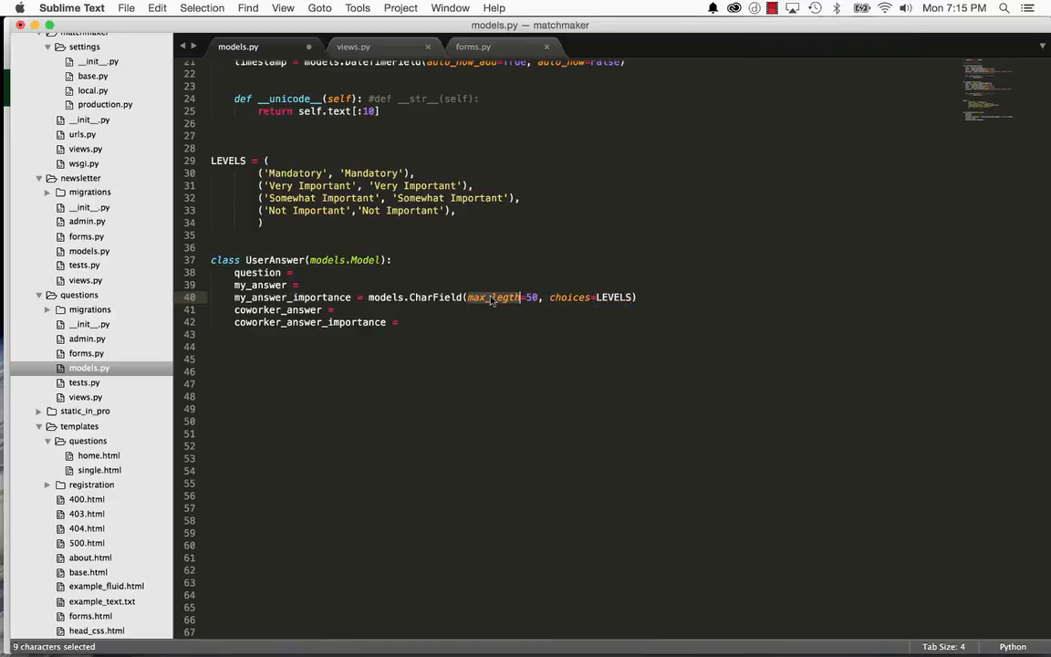
{"action": "left_click", "coordinate": [526, 295]}
{"action": "type", "text": "n"}
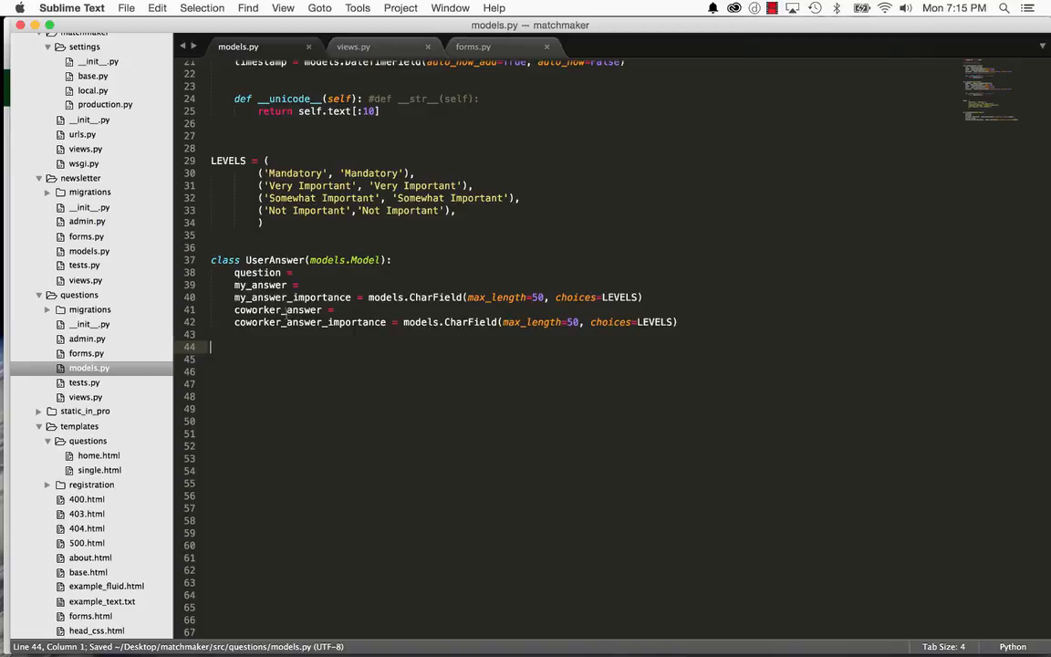
Rename the coworker fields to their_answer and their_importance.
{"action": "double_click", "coordinate": [260, 310]}
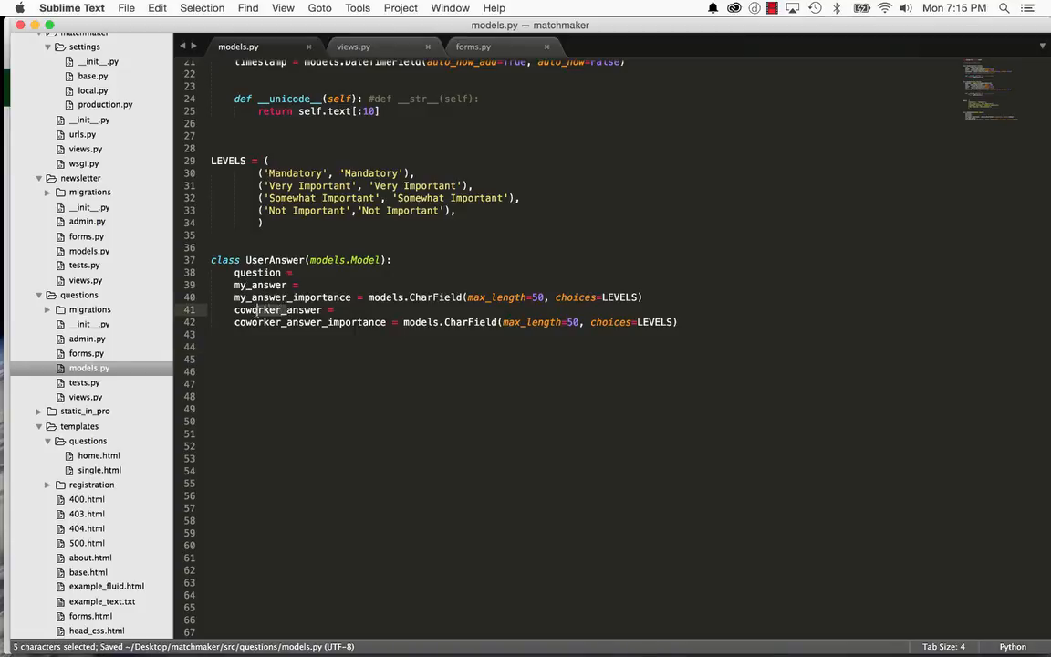
{"action": "type", "text": "their_answer"}
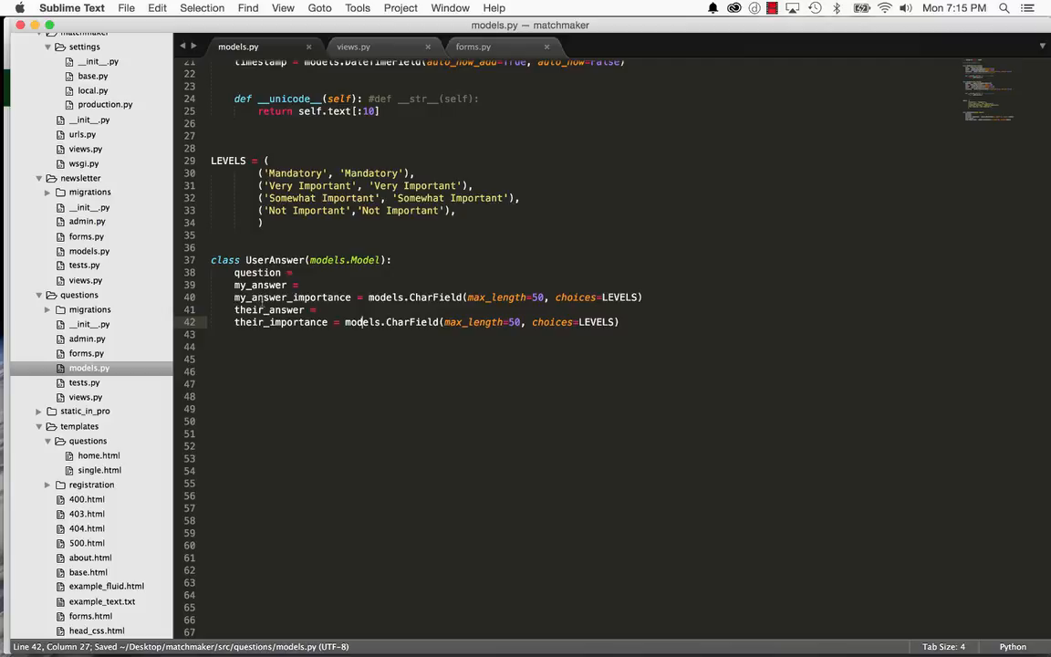
{"action": "left_click", "coordinate": [303, 285]}
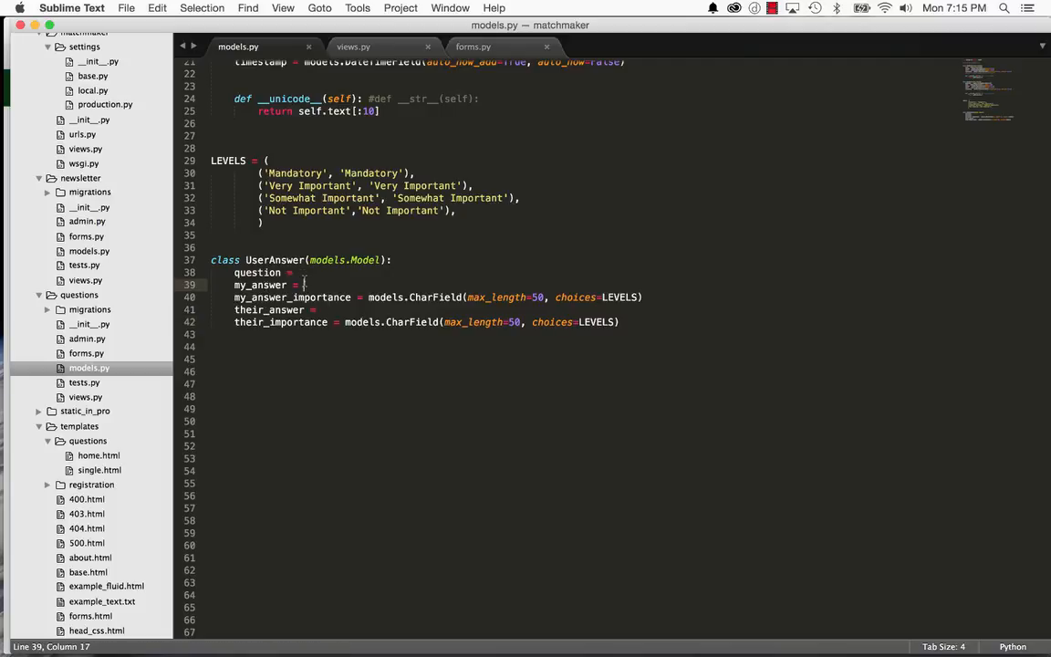
Make question a ForeignKey(Question) and my_answer and their_answer ForeignKey(Answer).
{"action": "scroll", "scroll_direction": "up", "scroll_amount": 3}
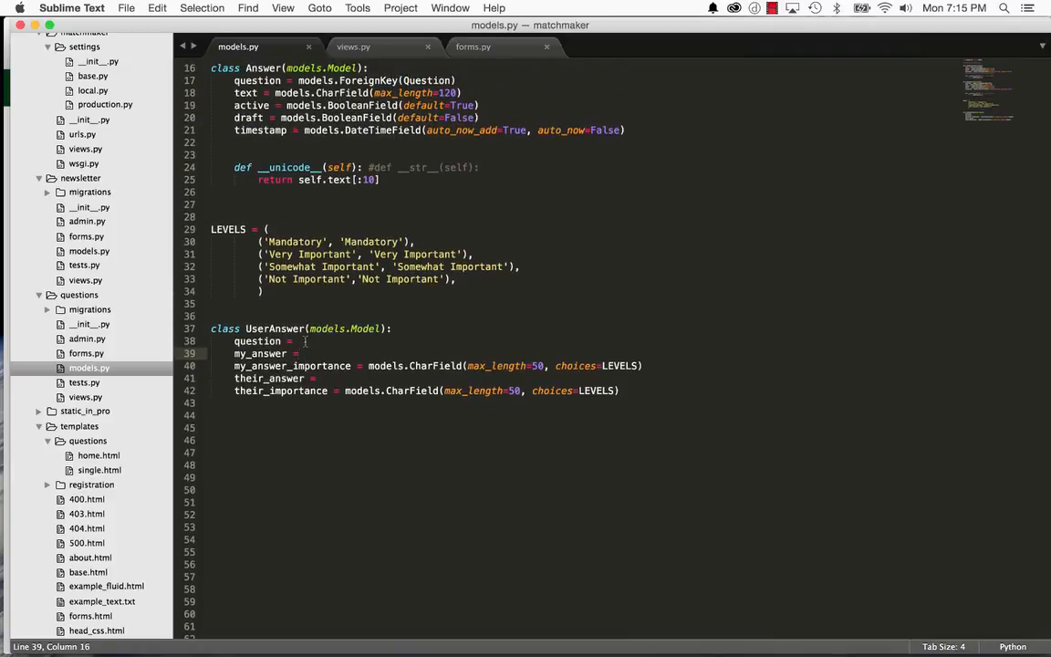
{"action": "left_click", "coordinate": [296, 341]}
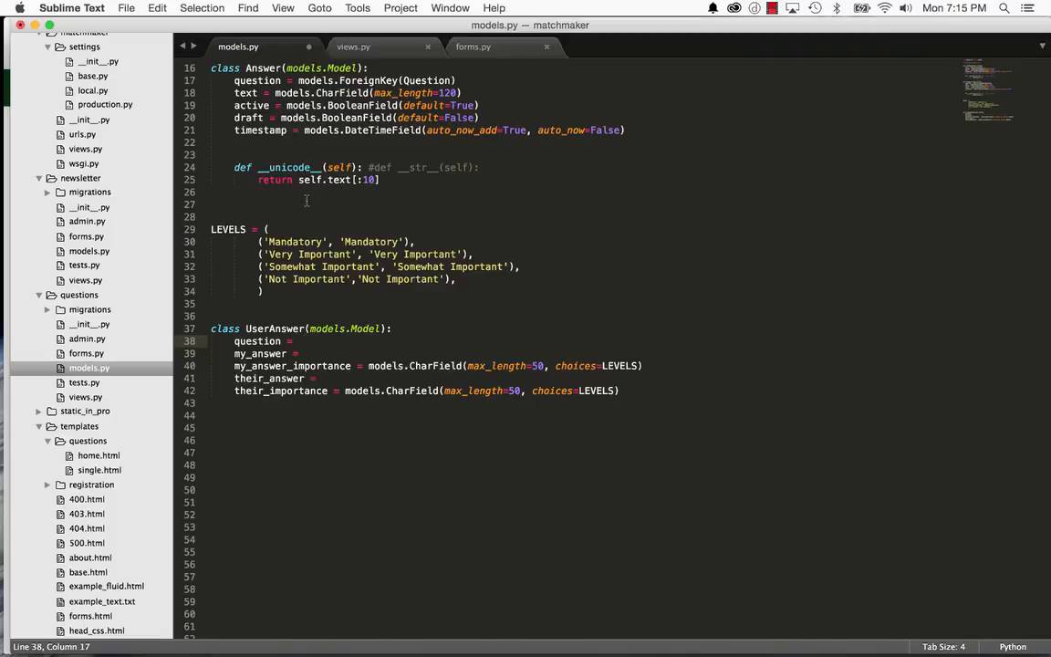
{"action": "scroll", "scroll_direction": "up", "scroll_amount": 3}
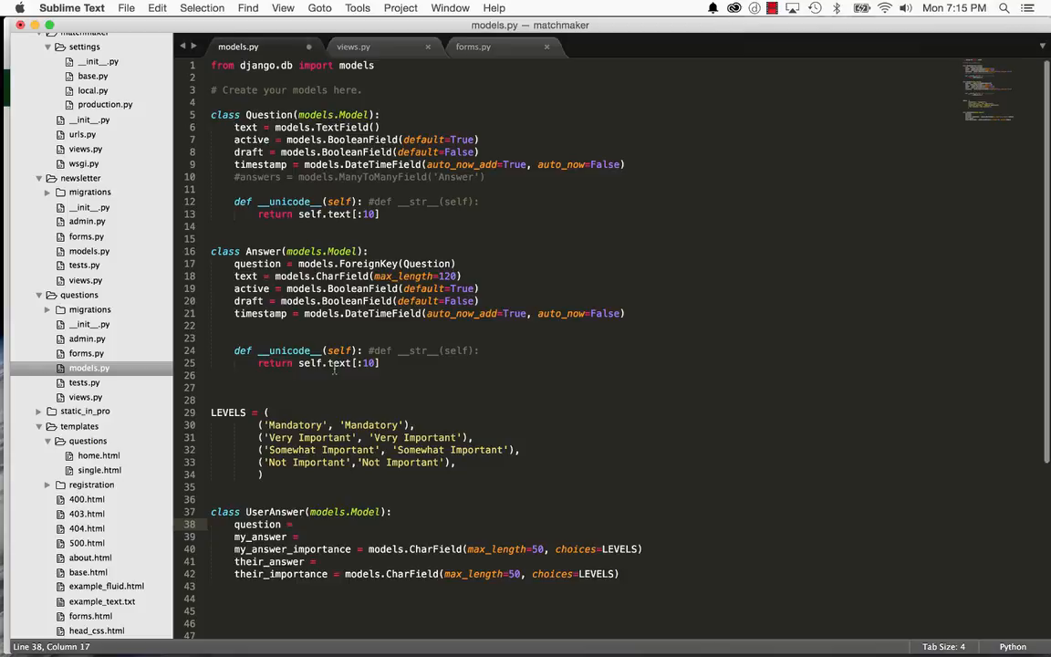
{"action": "double_click", "coordinate": [456, 177]}
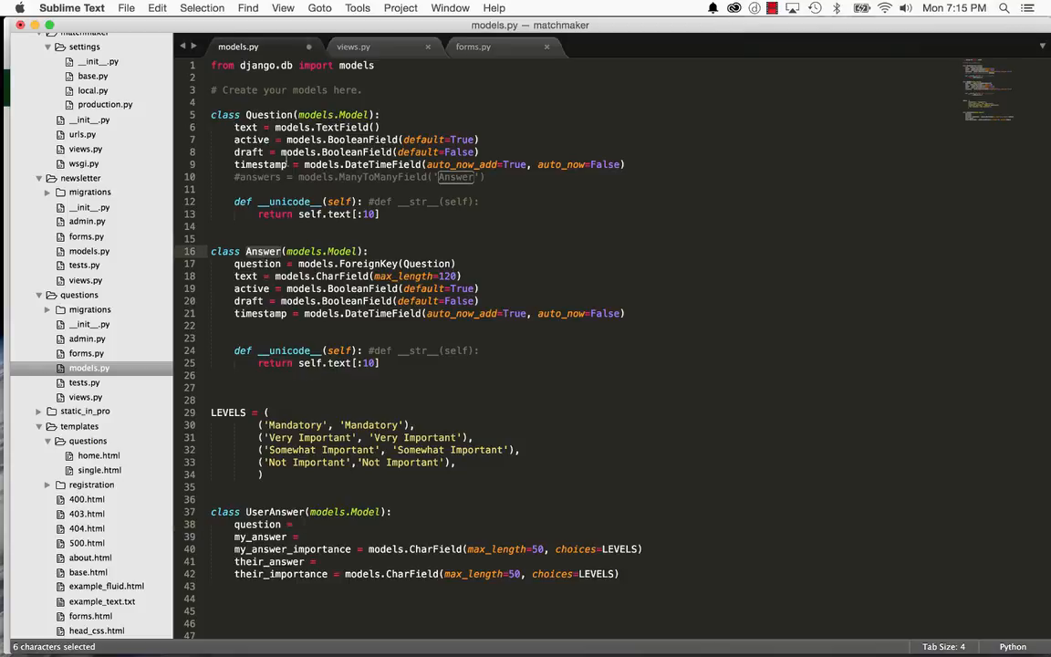
{"action": "left_click", "coordinate": [299, 523]}
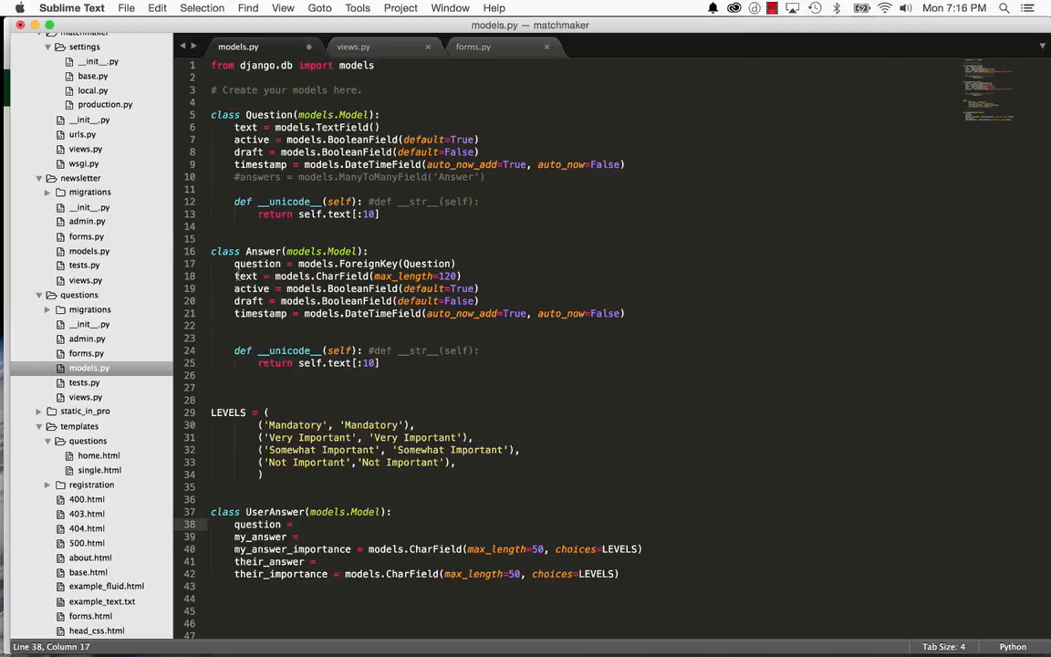
{"action": "left_click", "coordinate": [290, 263]}
{"action": "type", "text": " models.ForeignKey("}
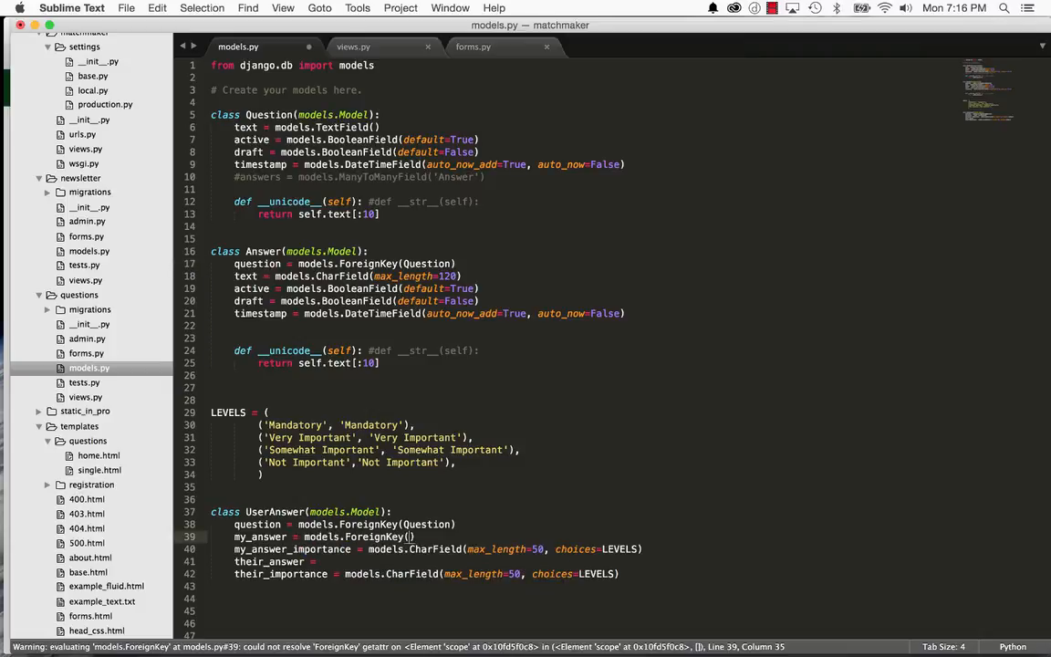
{"action": "type", "text": "Answer"}
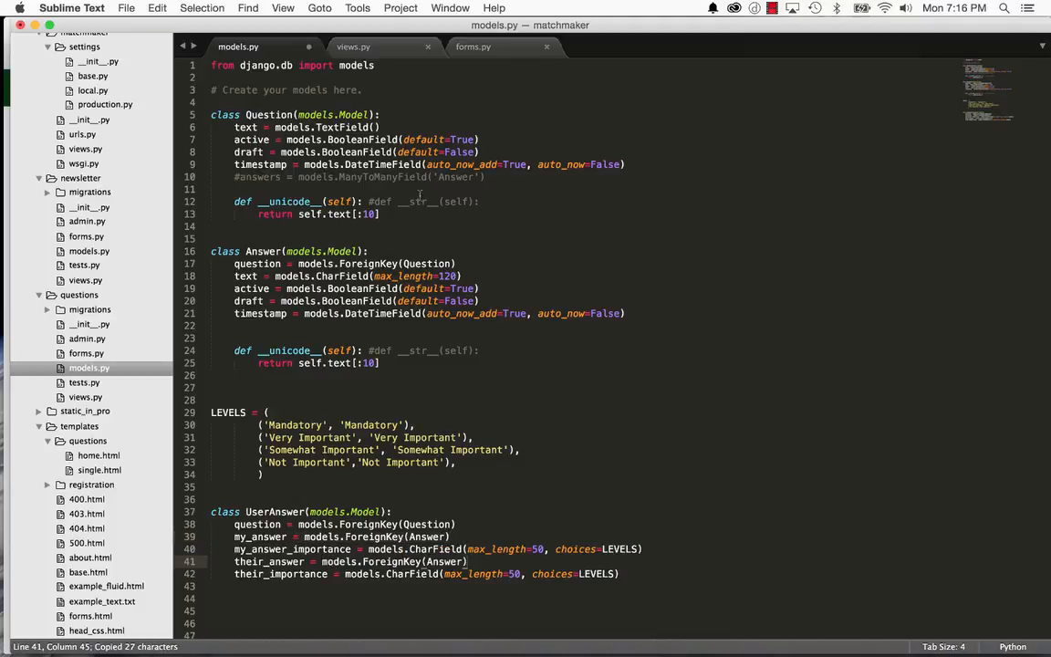
Open the single.html question template.
{"action": "left_click", "coordinate": [473, 48]}
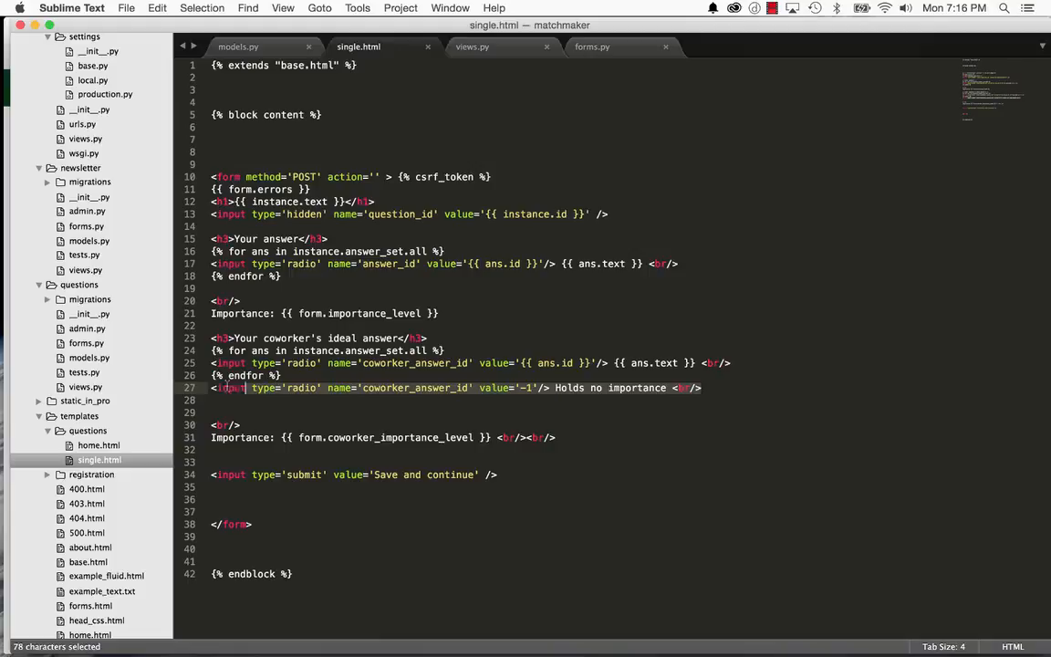
{"action": "left_click", "coordinate": [551, 387]}
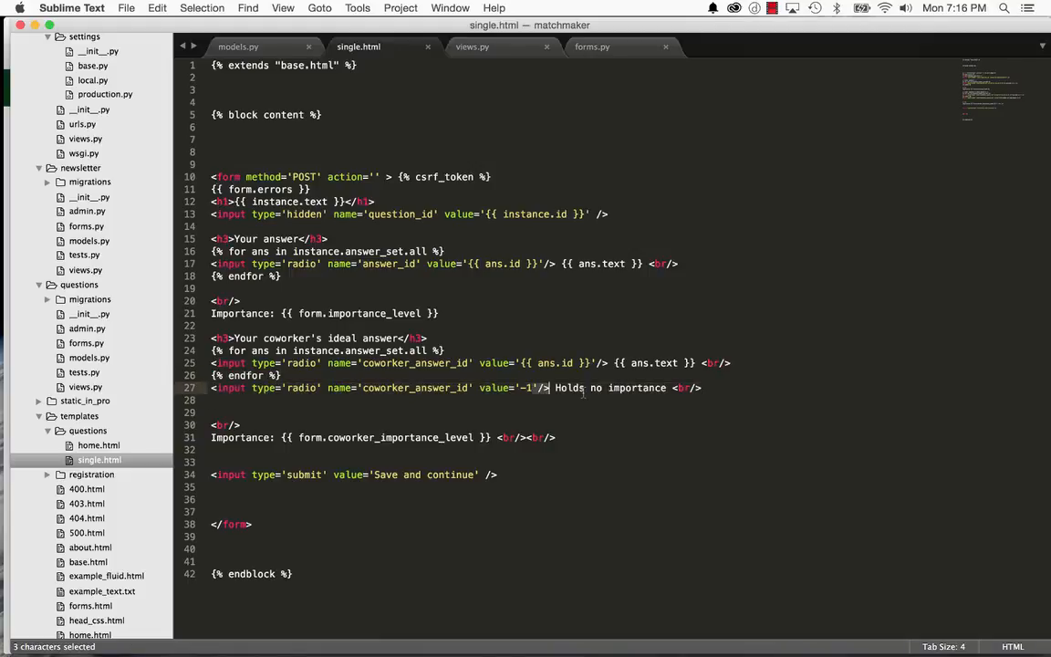
{"action": "left_click", "coordinate": [626, 403]}
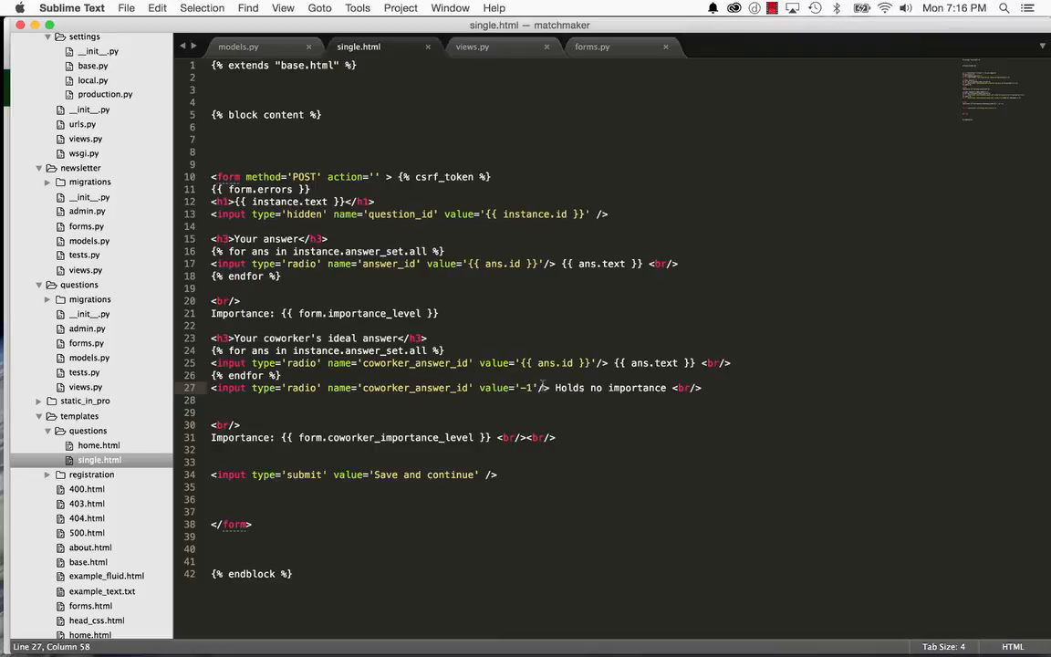
{"action": "mouse_move", "coordinate": [581, 403]}
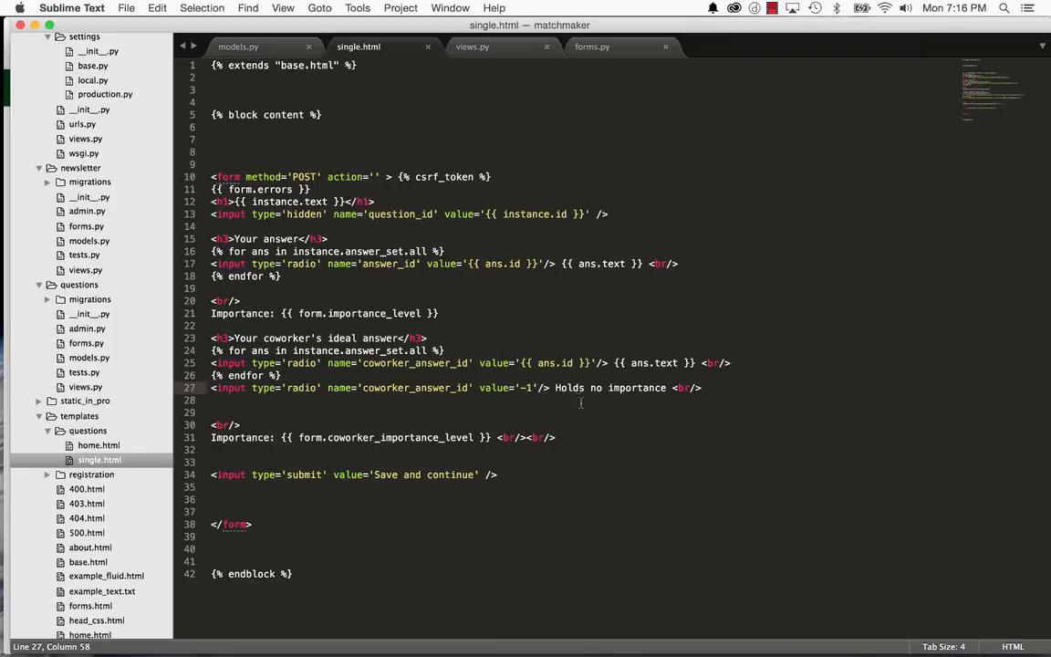
{"action": "mouse_move", "coordinate": [523, 409]}
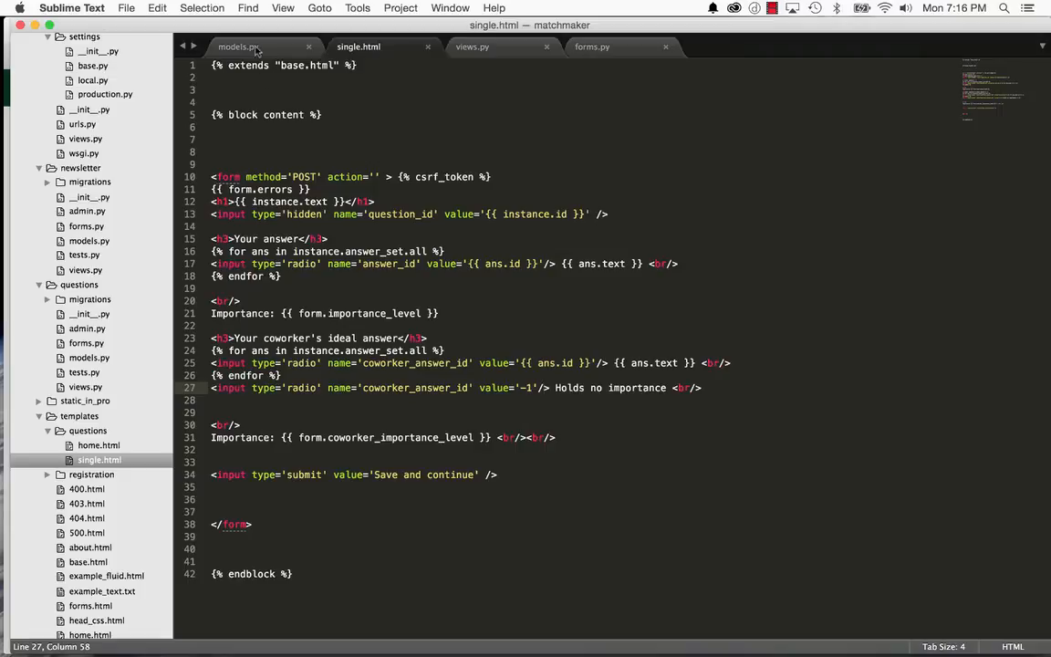
Add null=True, blank=True to their_answer and a timestamp DateTimeField(auto_now_add=True, auto_now=False).
{"action": "left_click", "coordinate": [238, 47]}
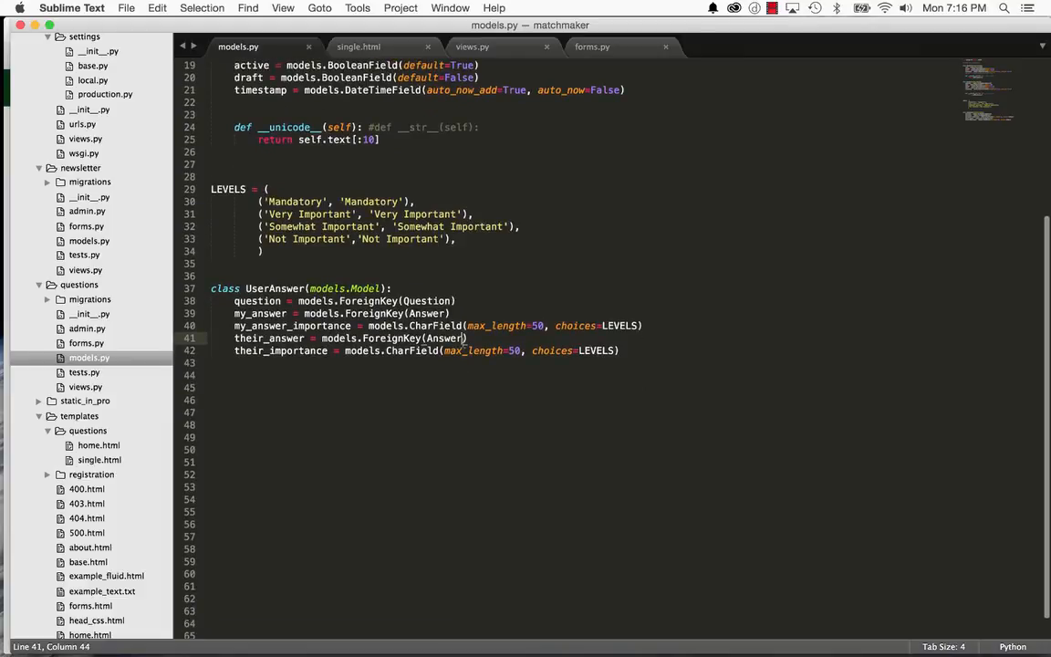
{"action": "type", "text": ", null=True, blank=True"}
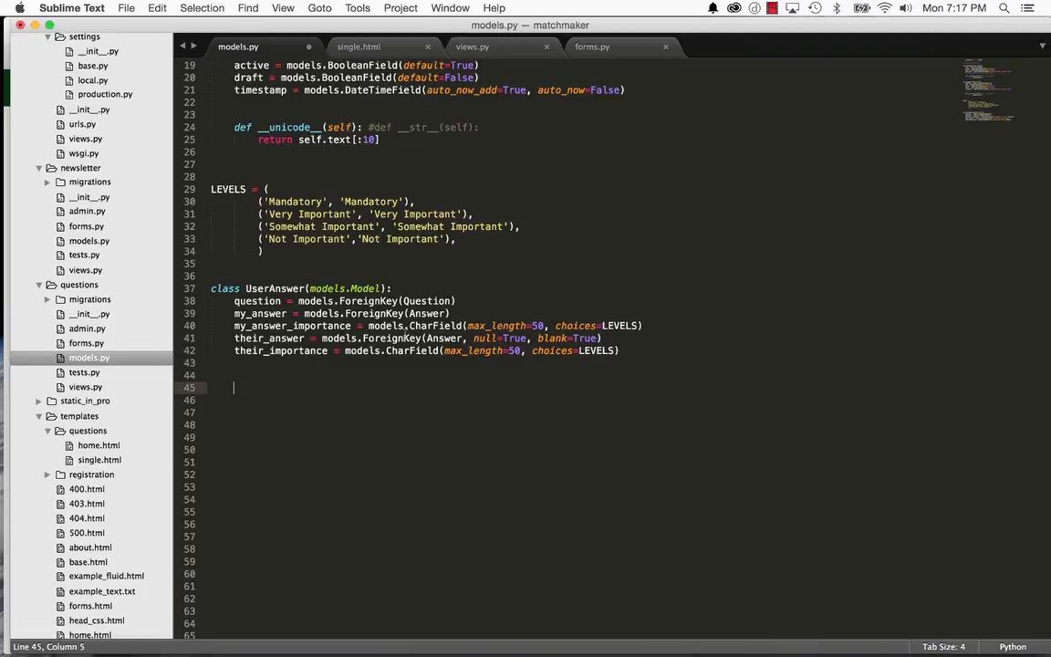
{"action": "mouse_move", "coordinate": [281, 387]}
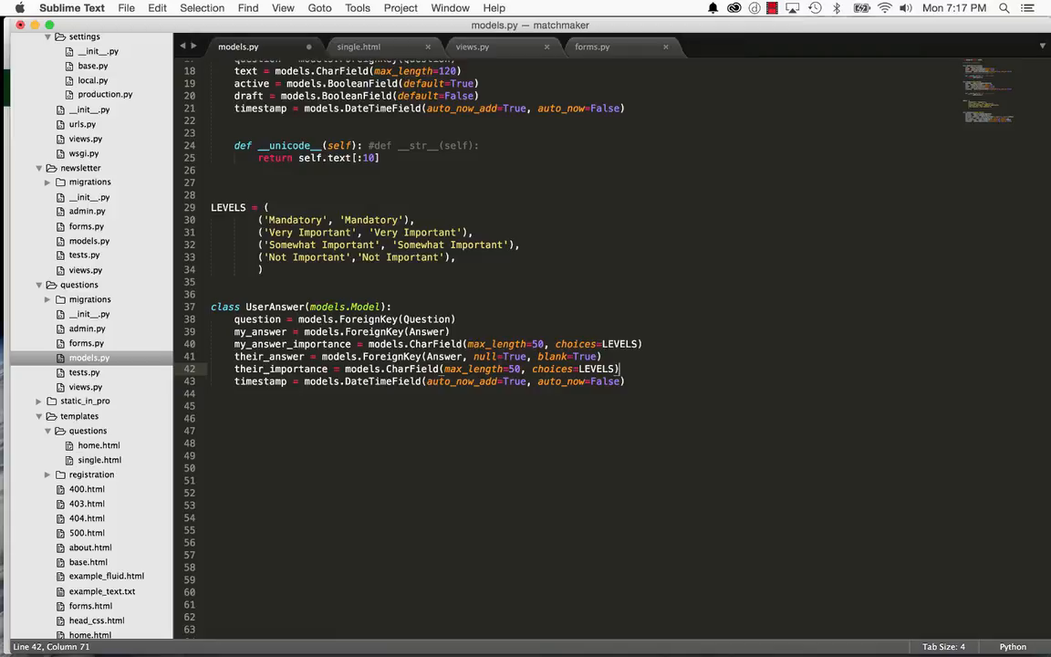
{"action": "type", "text": "def __un"}
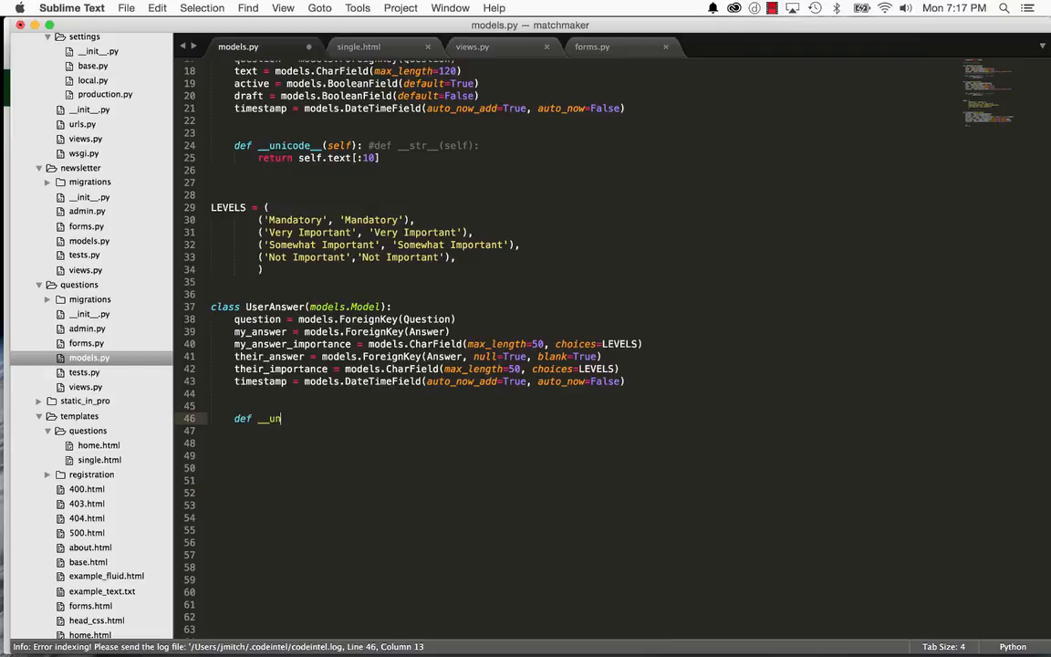
Write def __unicode__(self) returning self.my_answer.text[:10].
{"action": "type", "text": "icode__(self):"}
{"action": "left_click", "coordinate": [584, 430]}
{"action": "type", "text": "retur"}
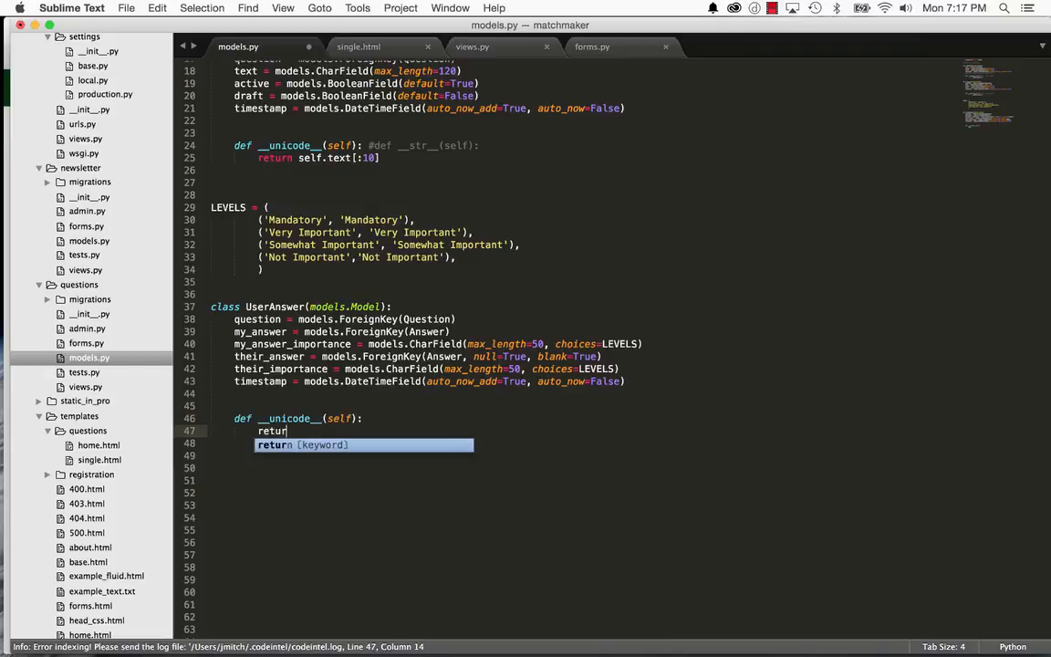
{"action": "type", "text": "self.user"}
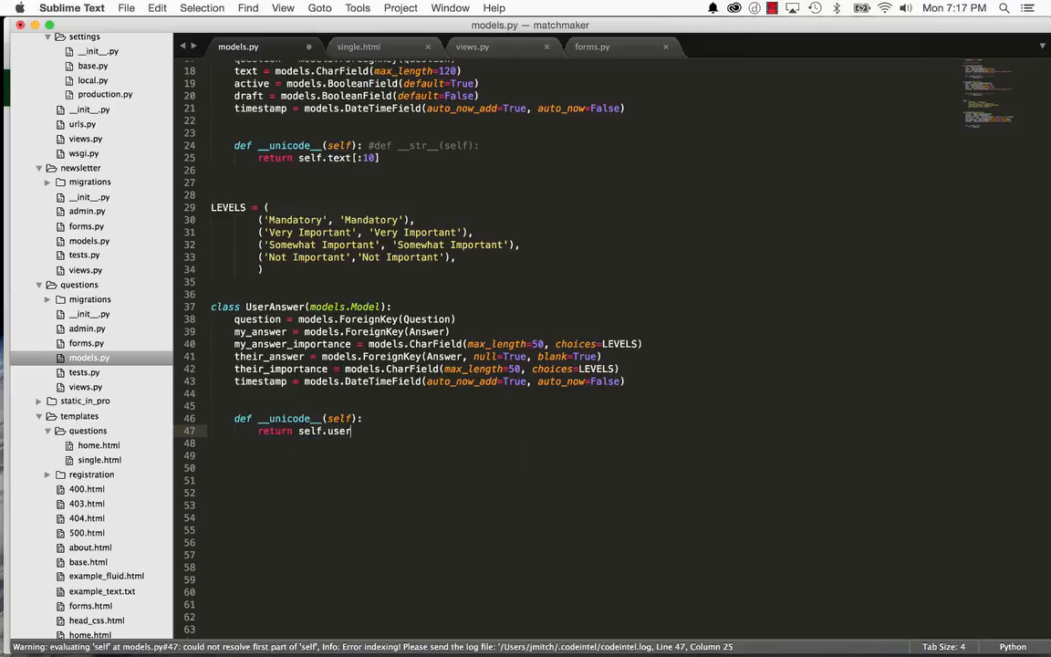
{"action": "type", "text": "my_answ"}
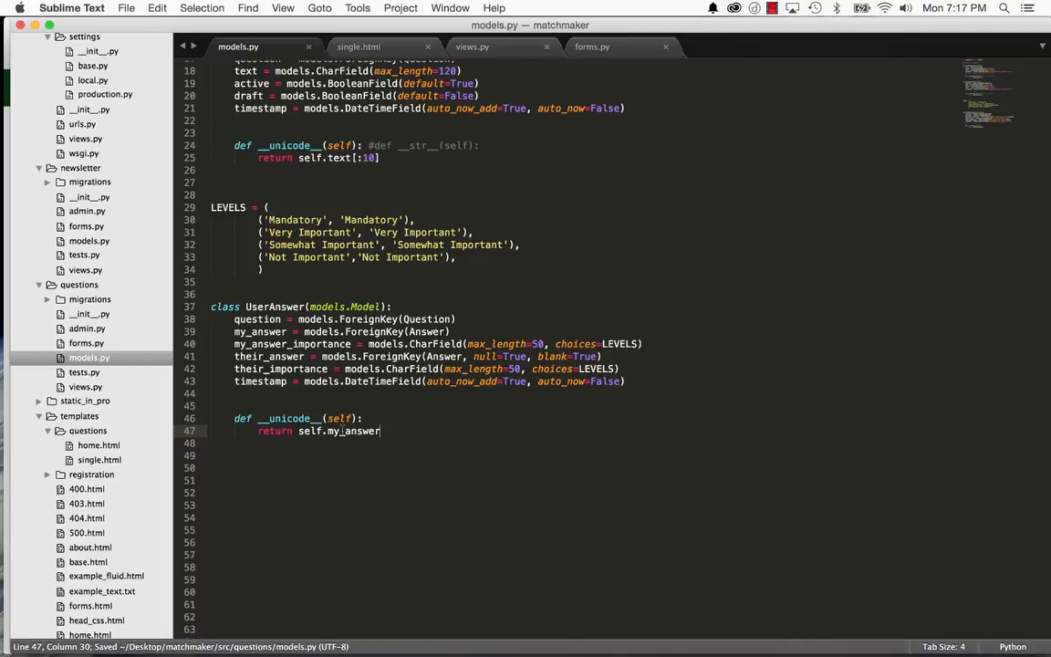
{"action": "type", "text": ".text[:10"}
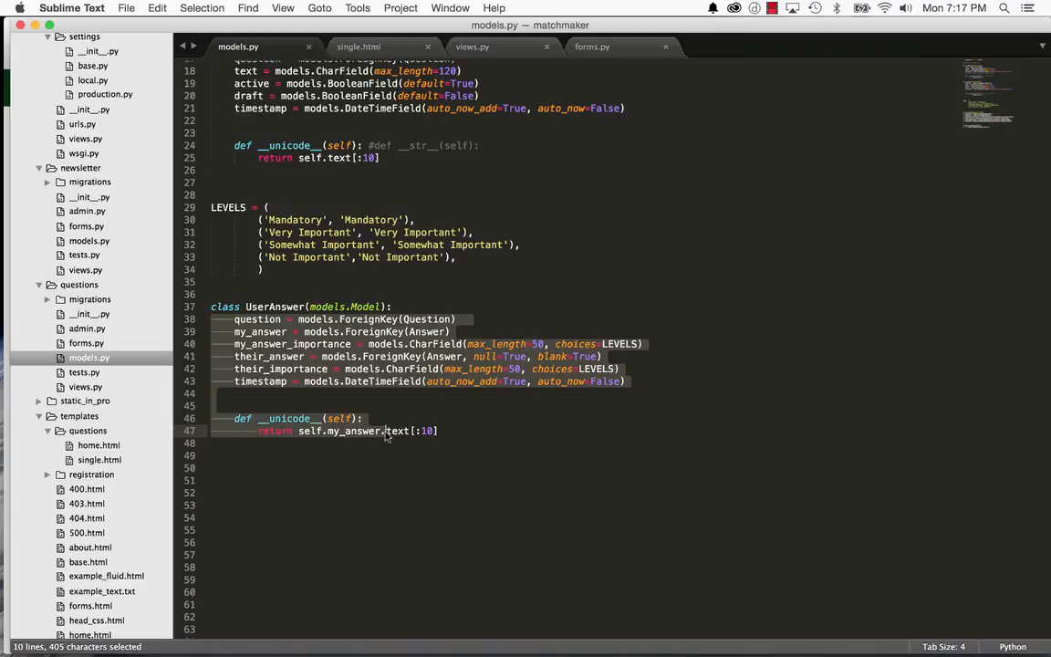
Add user = models.ForeignKey(settings.AUTH_USER_MODEL) with the django.conf settings import.
{"action": "left_click", "coordinate": [387, 431]}
{"action": "type", "text": "user ="}
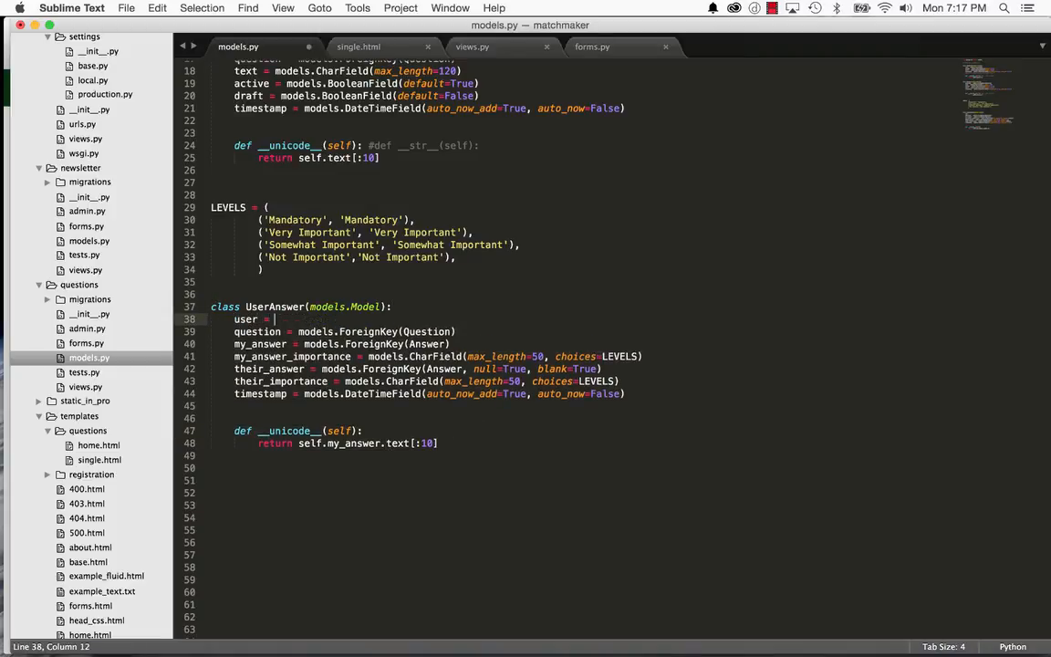
{"action": "type", "text": "models.ForeignKey("}
{"action": "type", "text": "from djanog.c"}
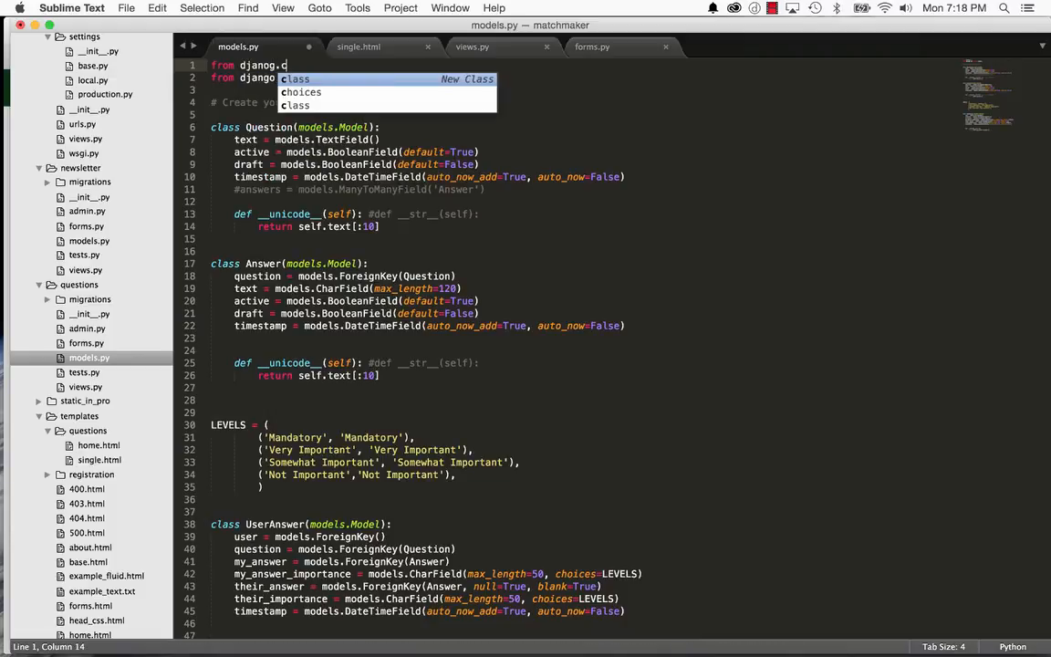
{"action": "type", "text": "onf"}
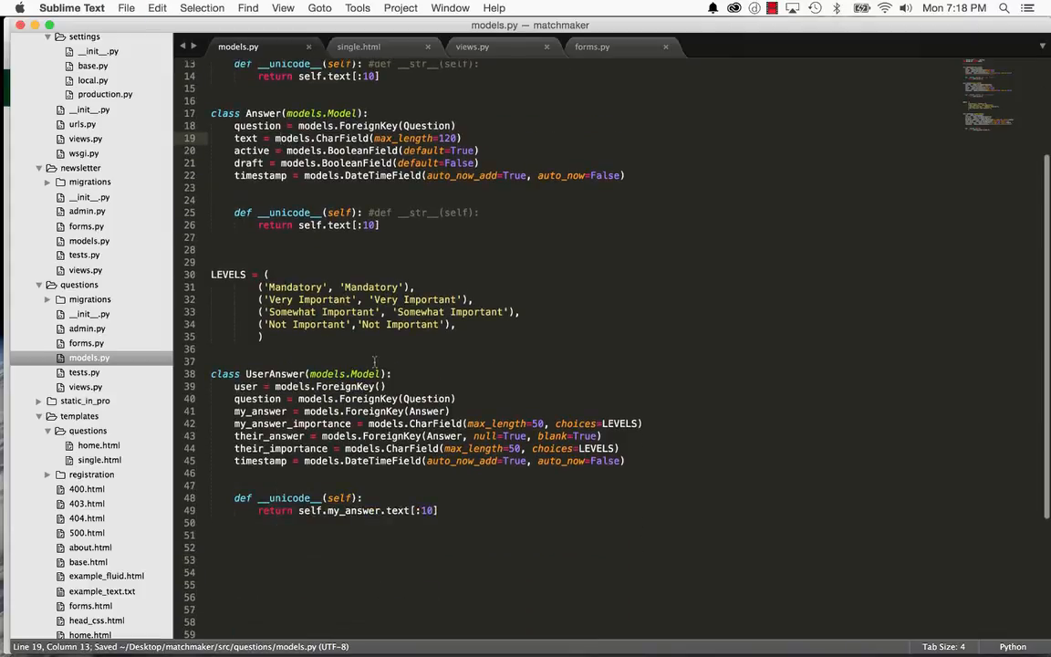
{"action": "type", "text": "settings"}
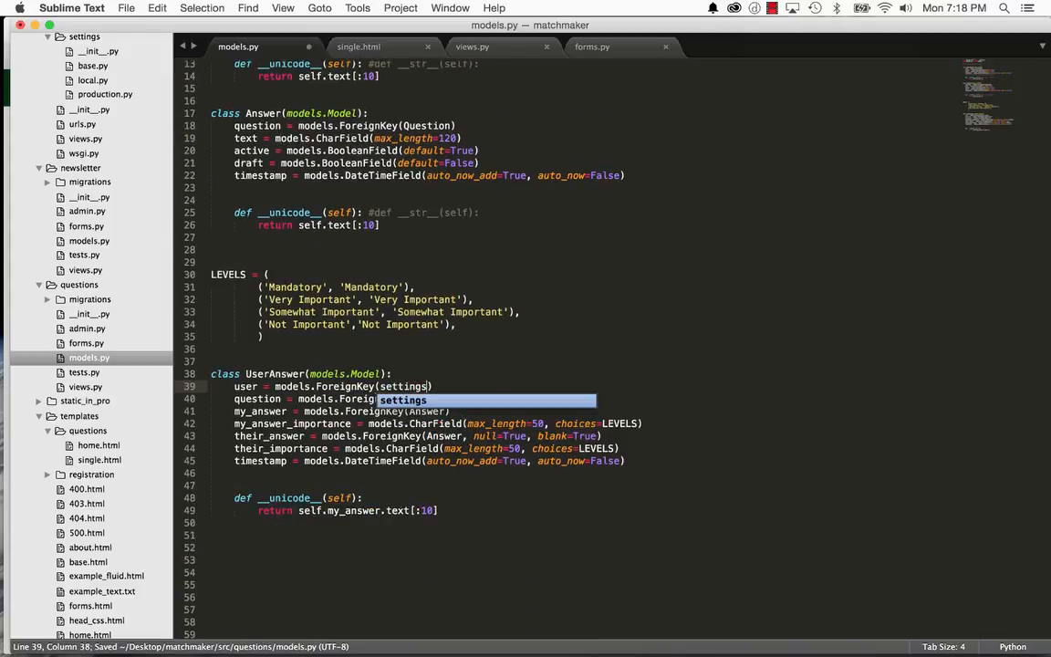
{"action": "type", "text": ".AUTH_USER_MODEL"}
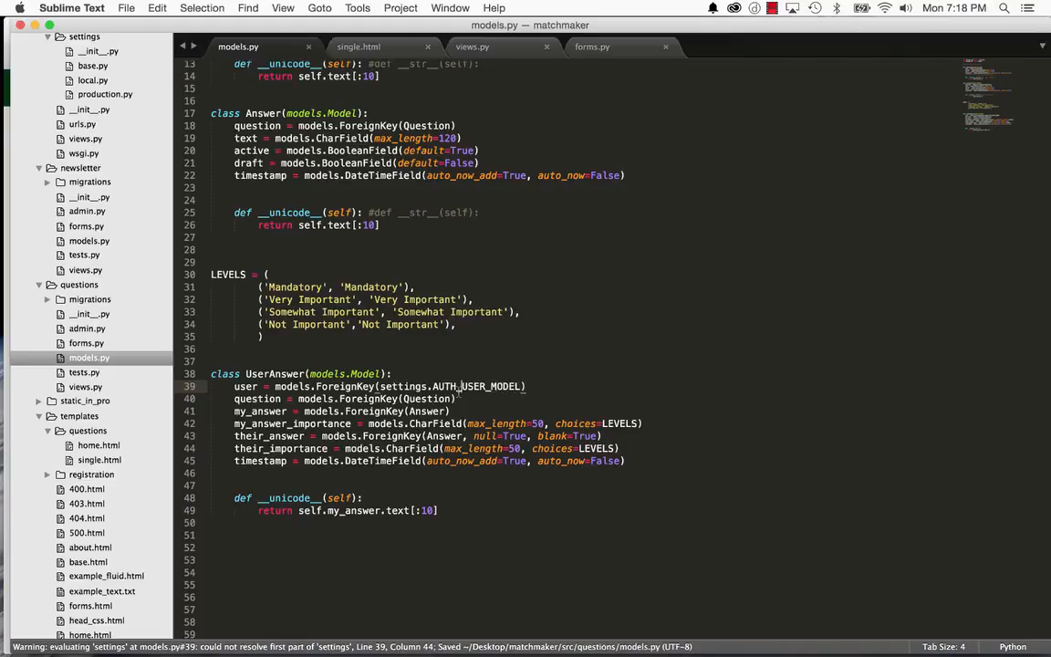
{"action": "double_click", "coordinate": [245, 387]}
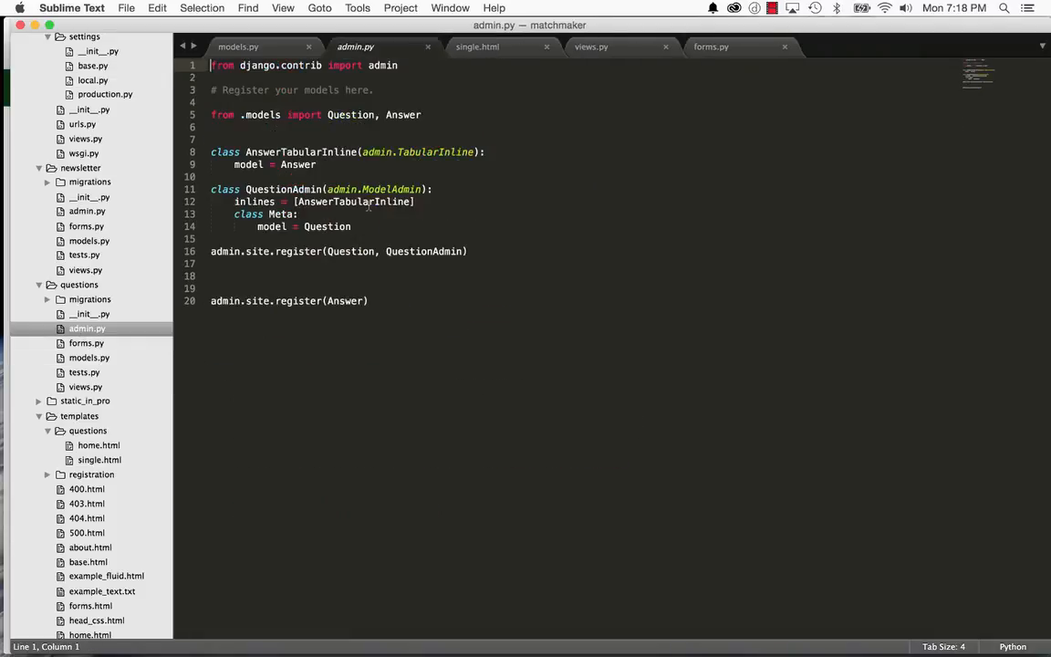
Import UserAnswer in admin.py and add admin.site.register(UserAnswer).
{"action": "type", "text": ", UserAnswer"}
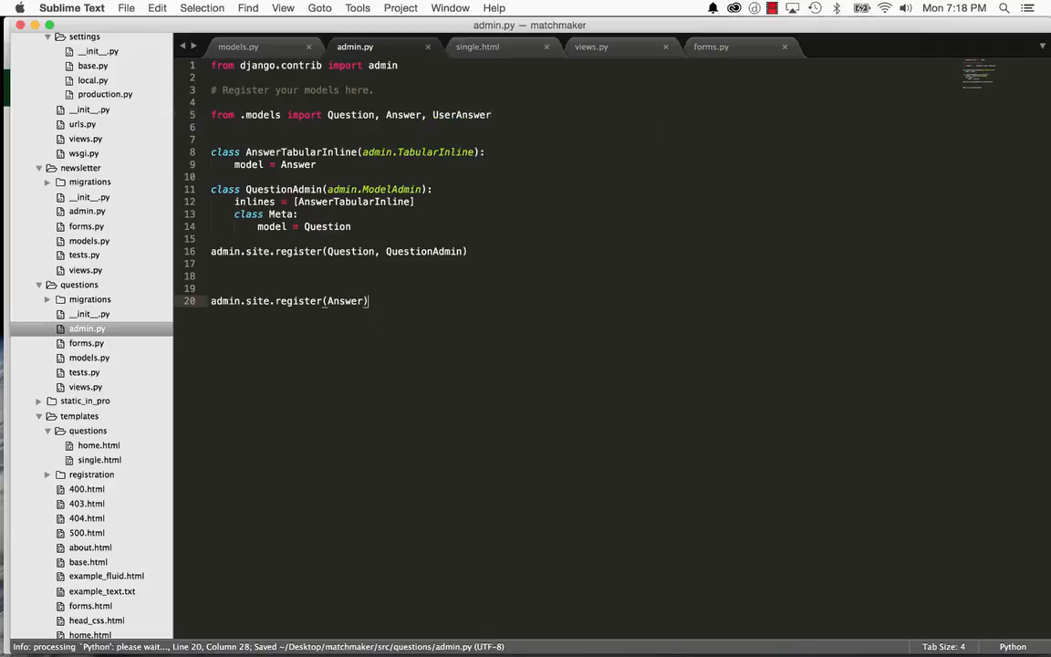
{"action": "type", "text": "admin.sit"}
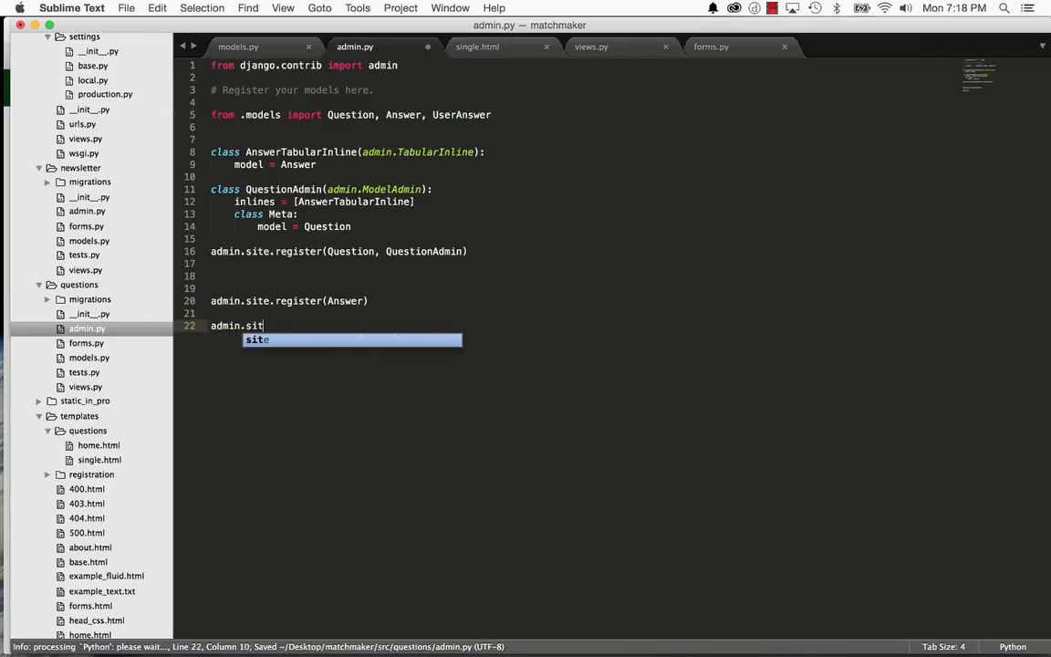
{"action": "type", "text": "e.register(Use"}
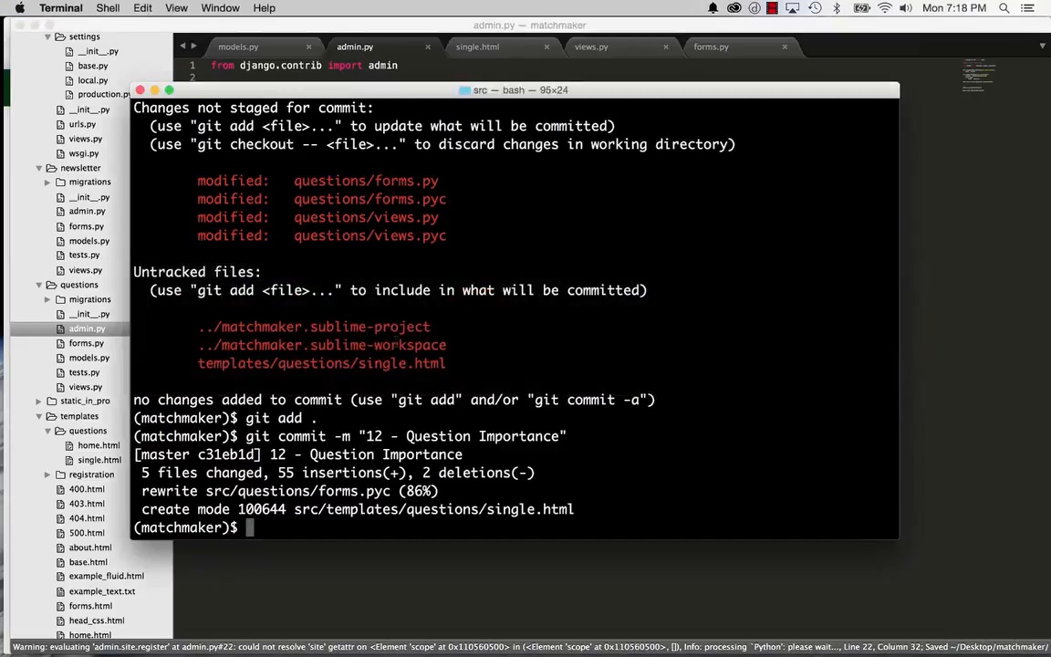
Run python manage.py makemigrations and hit E304 reverse accessor clash errors for my_answer and their_answer.
{"action": "type", "text": "python manage.py"}
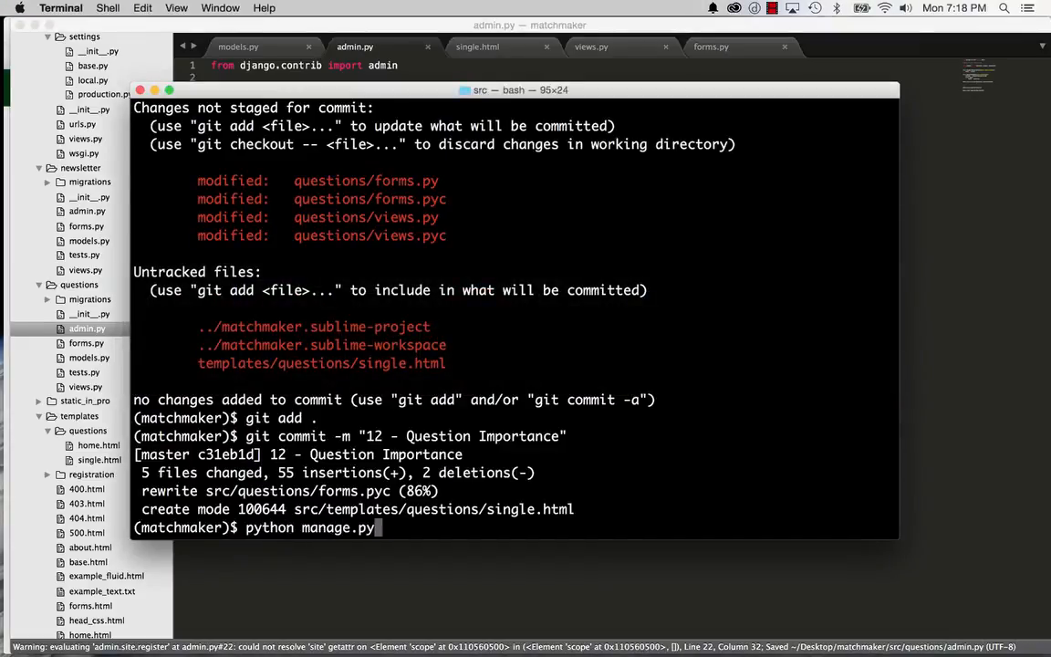
{"action": "type", "text": "makemigrations"}
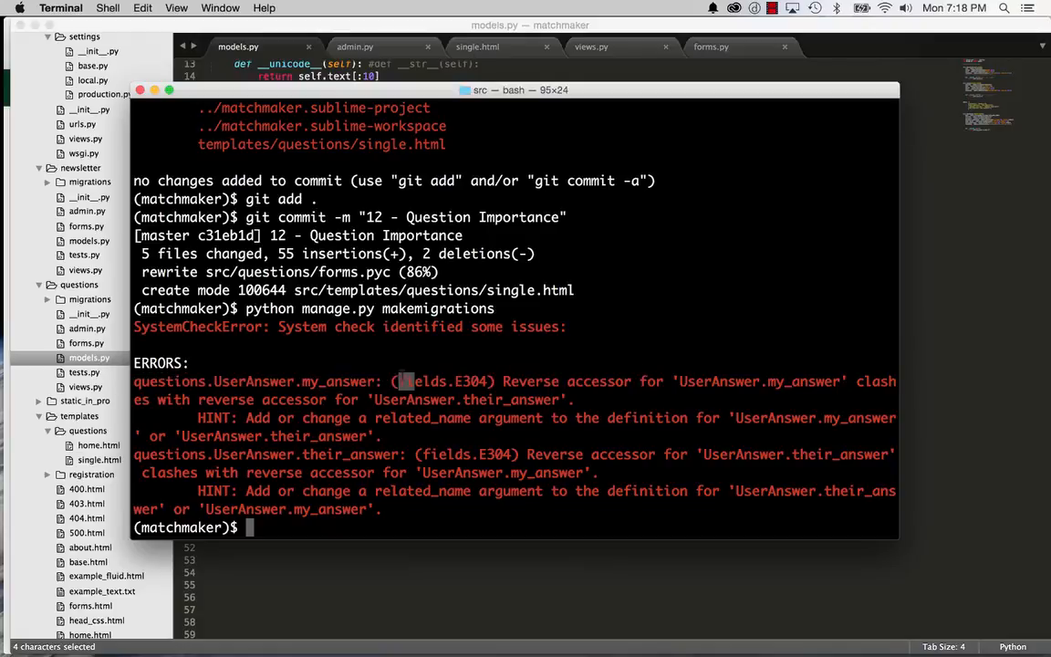
{"action": "double_click", "coordinate": [466, 400]}
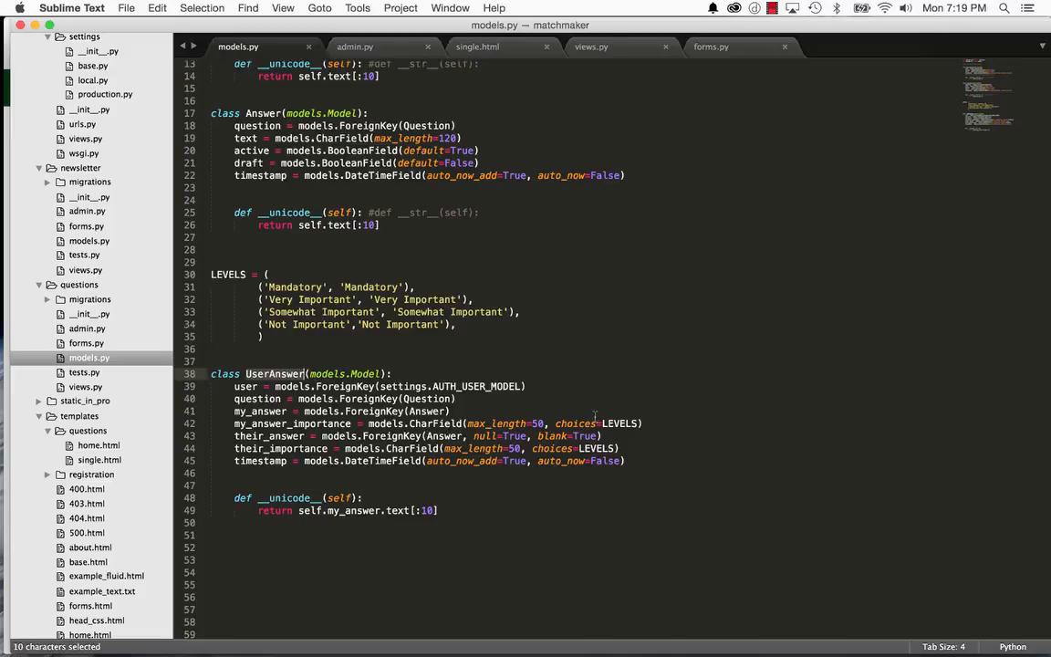
Add related_name='match_answer' to the their_answer ForeignKey to resolve the clash.
{"action": "type", "text": "related_name"}
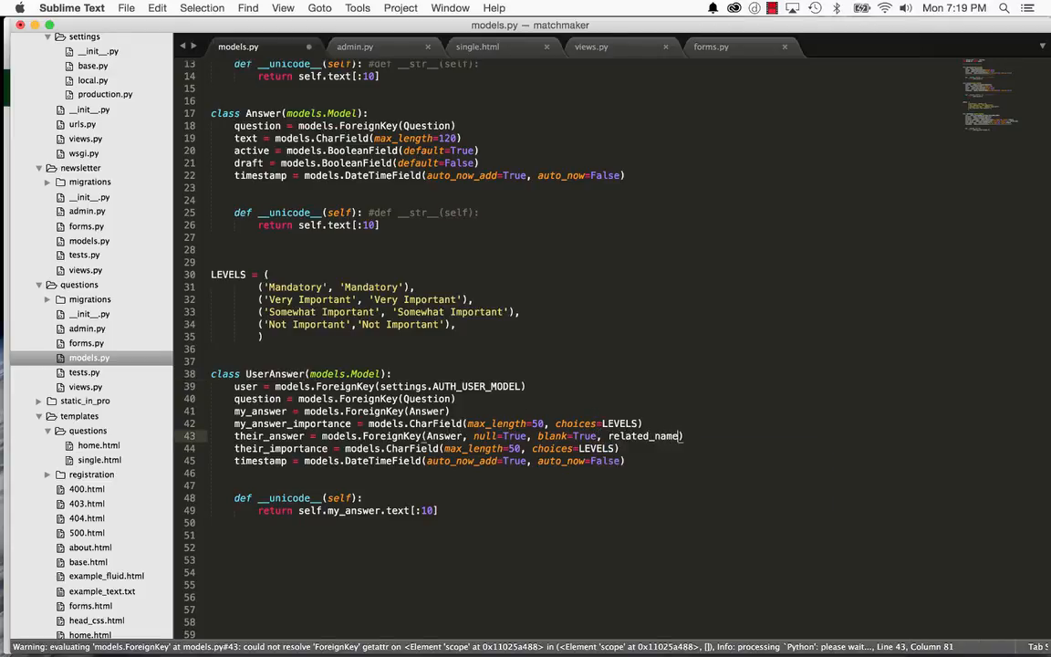
{"action": "type", "text": "''"}
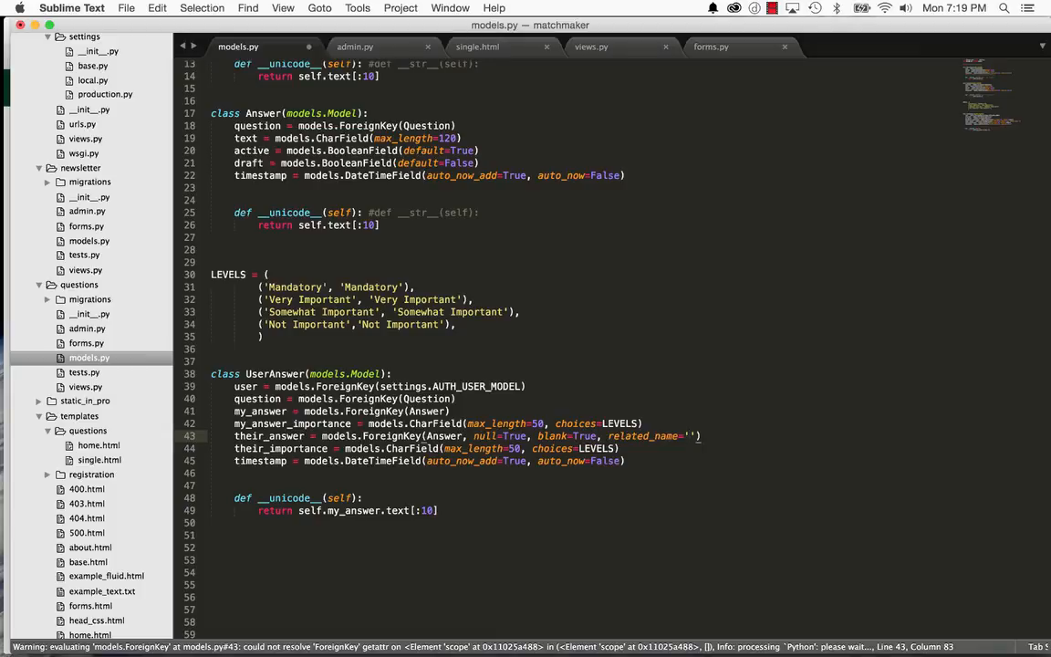
{"action": "type", "text": "match_answe"}
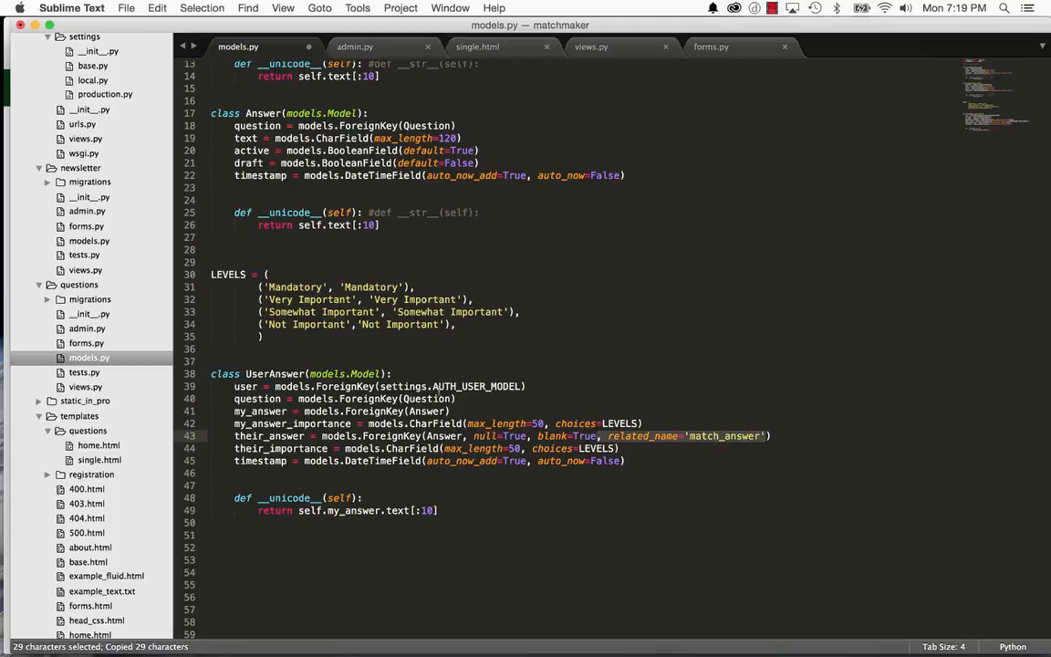
{"action": "type", "text": "related_name='match_answer'"}
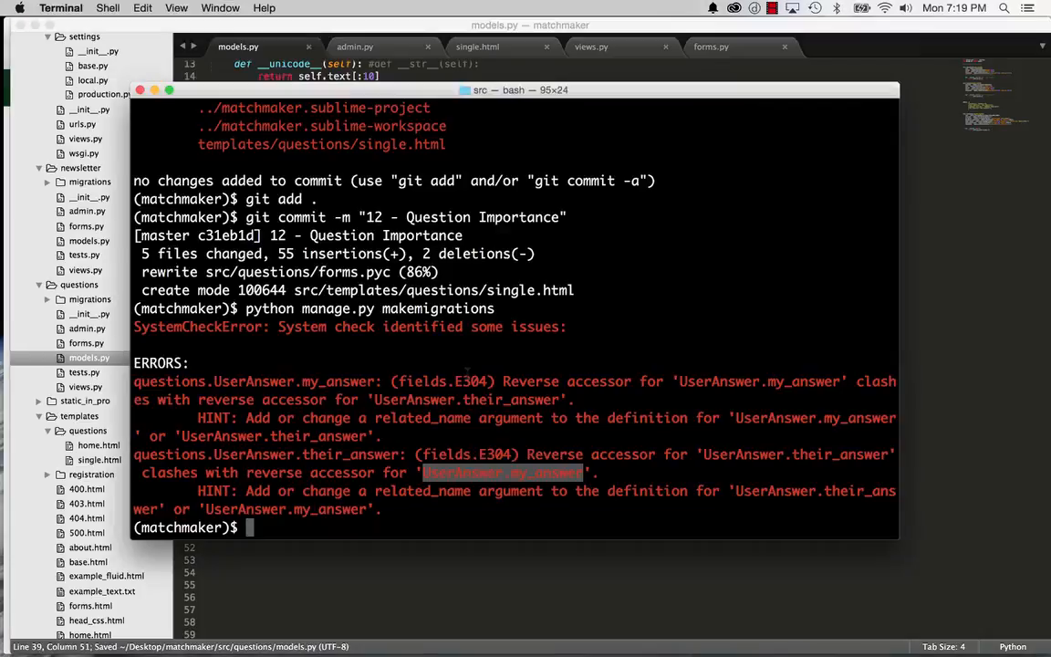
Rerun makemigrations to create migration 0005_useranswer, migrate, start runserver, and switch to the browser.
{"action": "key", "text": "Return"}
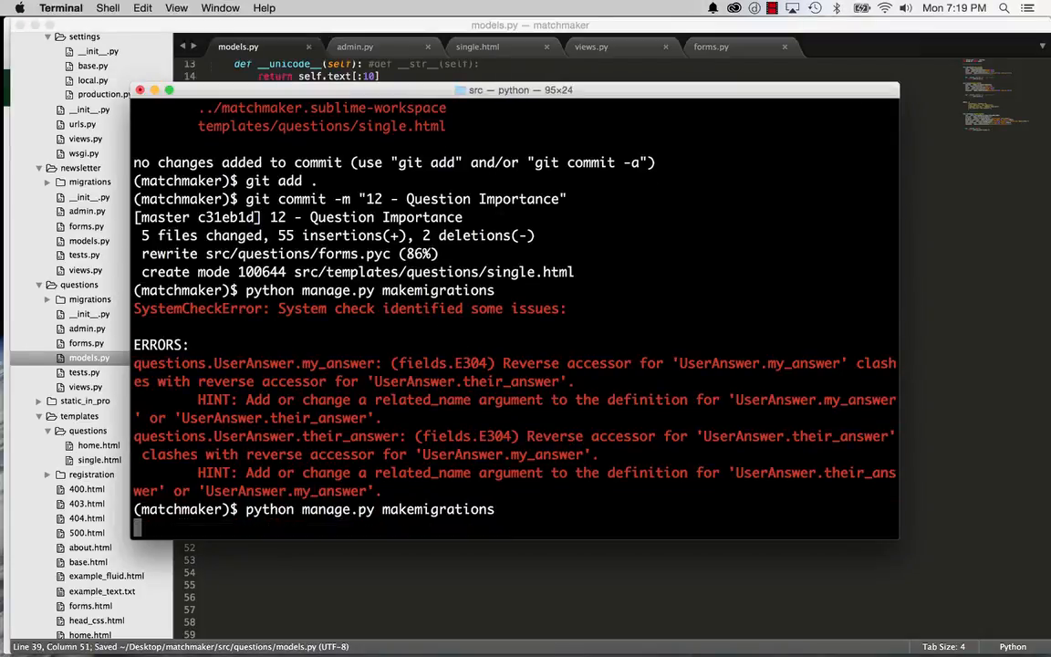
{"action": "key", "text": "Return"}
{"action": "type", "text": "python manage.py mig"}
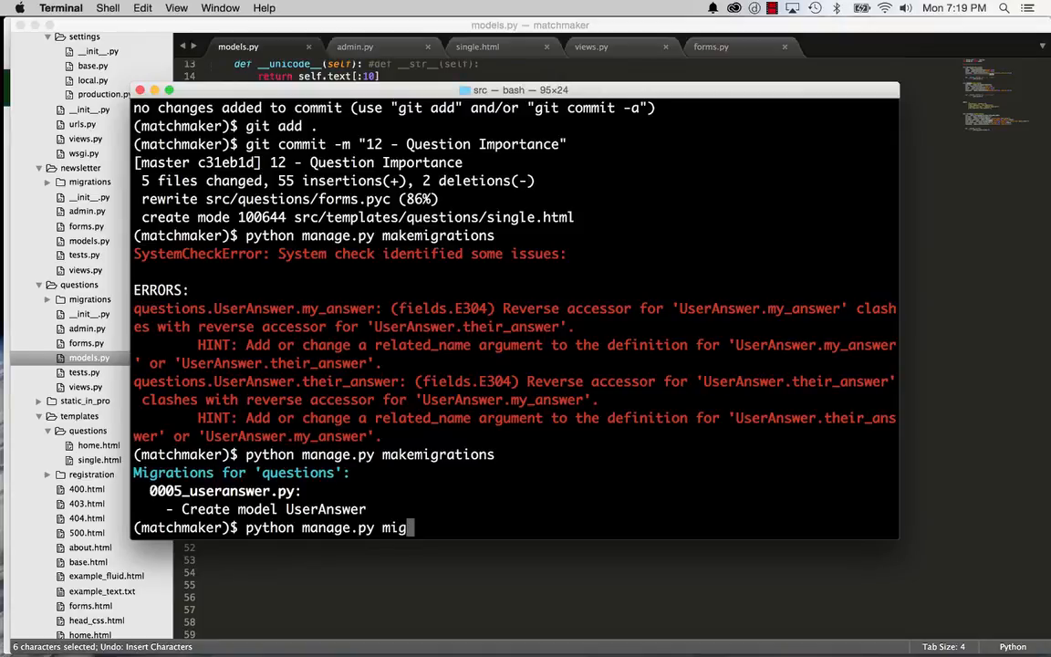
{"action": "key", "text": "Return"}
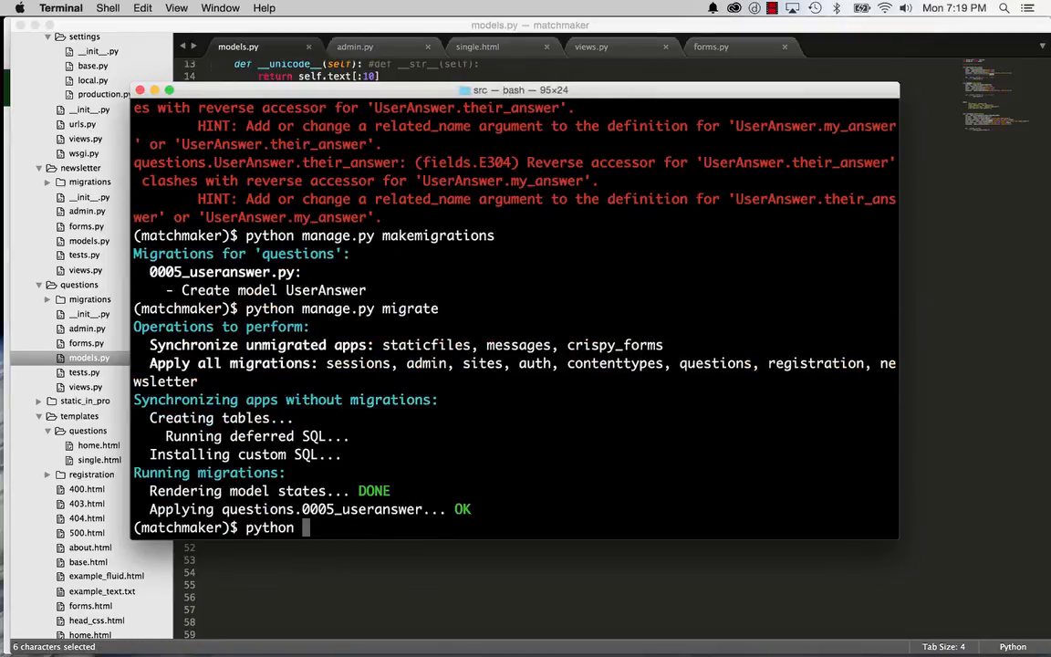
{"action": "type", "text": "manage.py ru"}
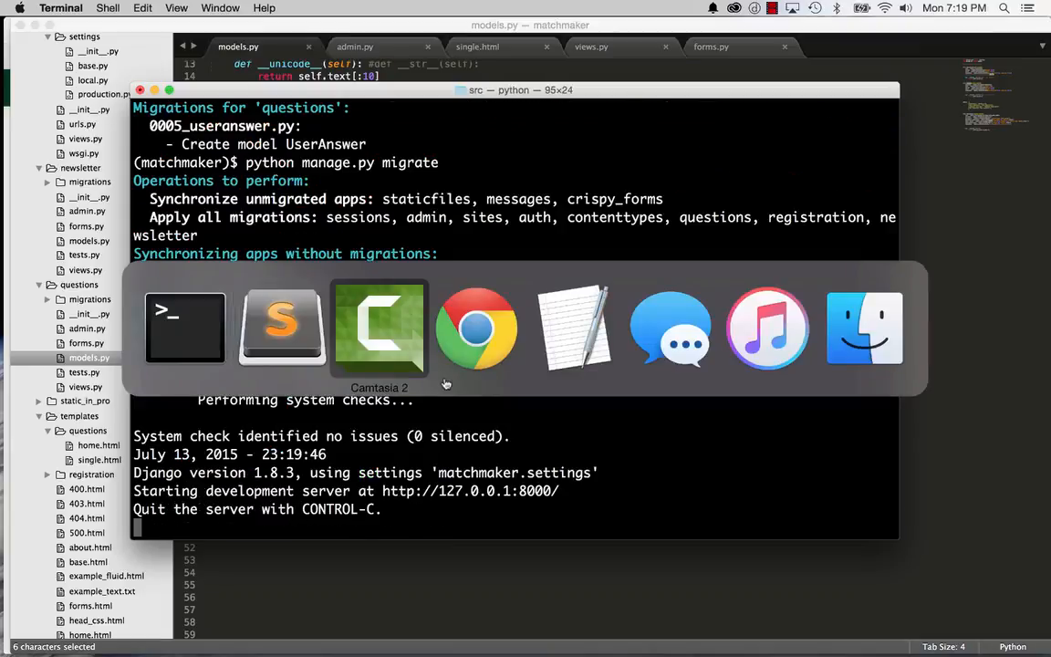
{"action": "left_click", "coordinate": [477, 328]}
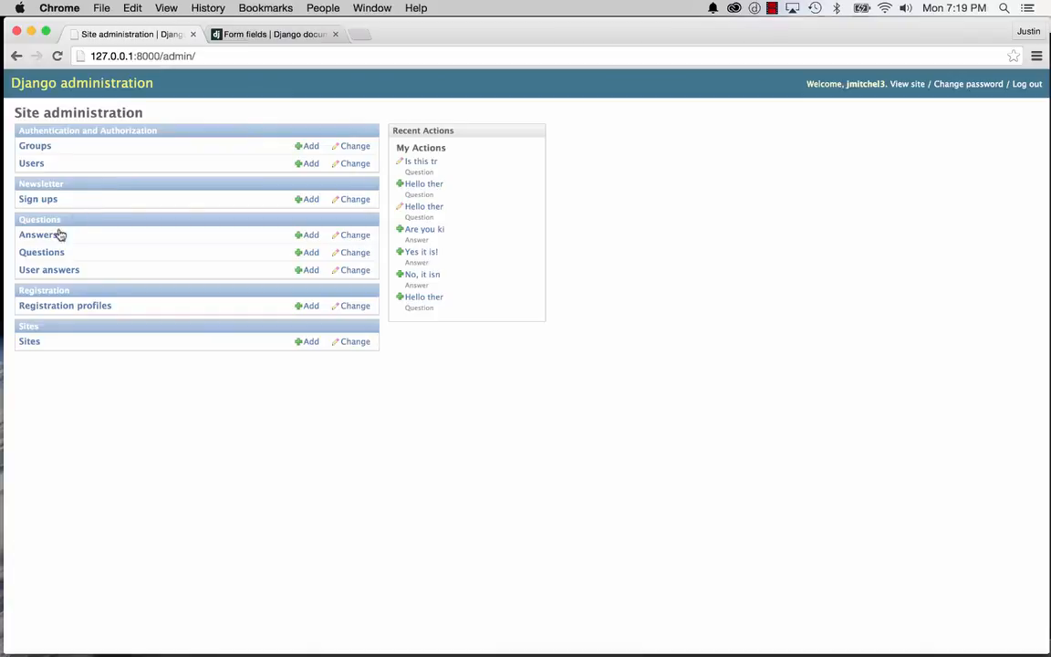
Show the empty User answers list, then the Add user answer form, peeking at the User choices.
{"action": "left_click", "coordinate": [48, 270]}
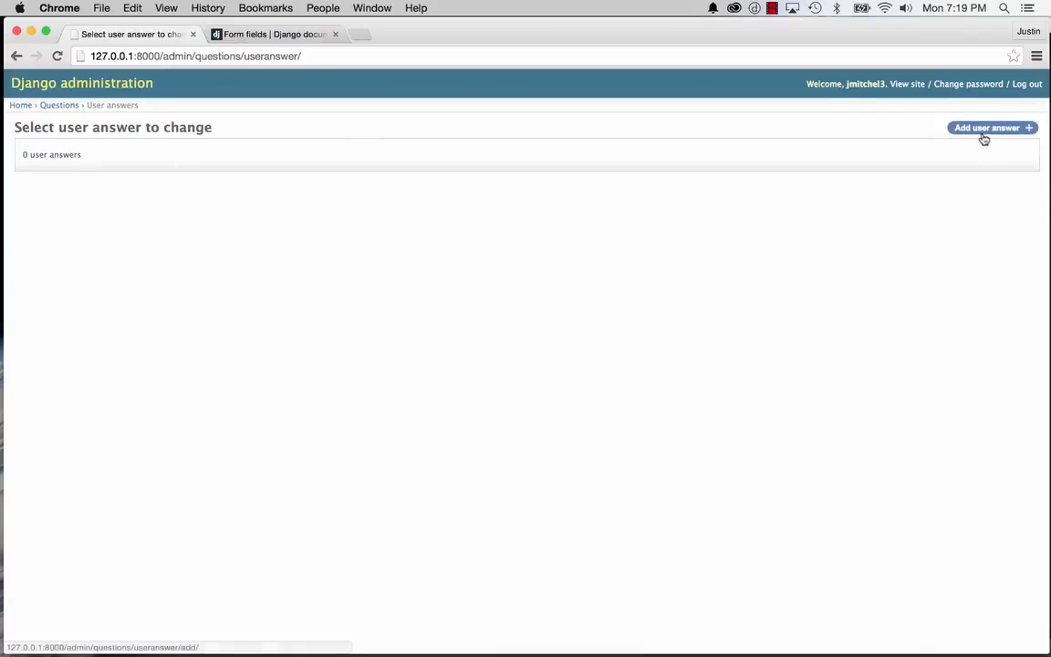
{"action": "left_click", "coordinate": [985, 128]}
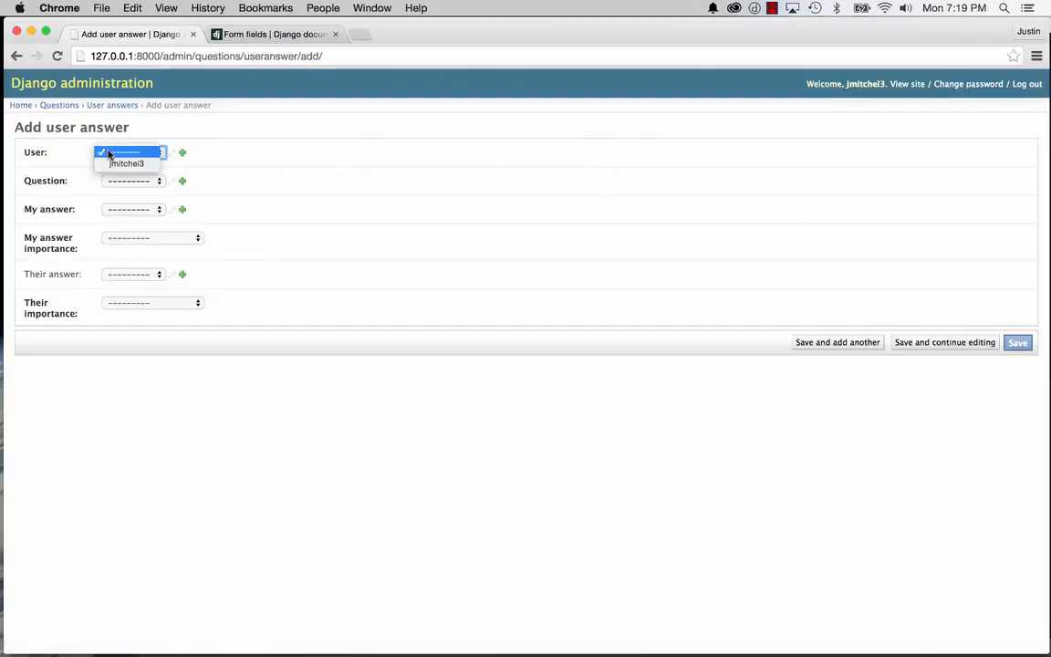
{"action": "mouse_move", "coordinate": [127, 164]}
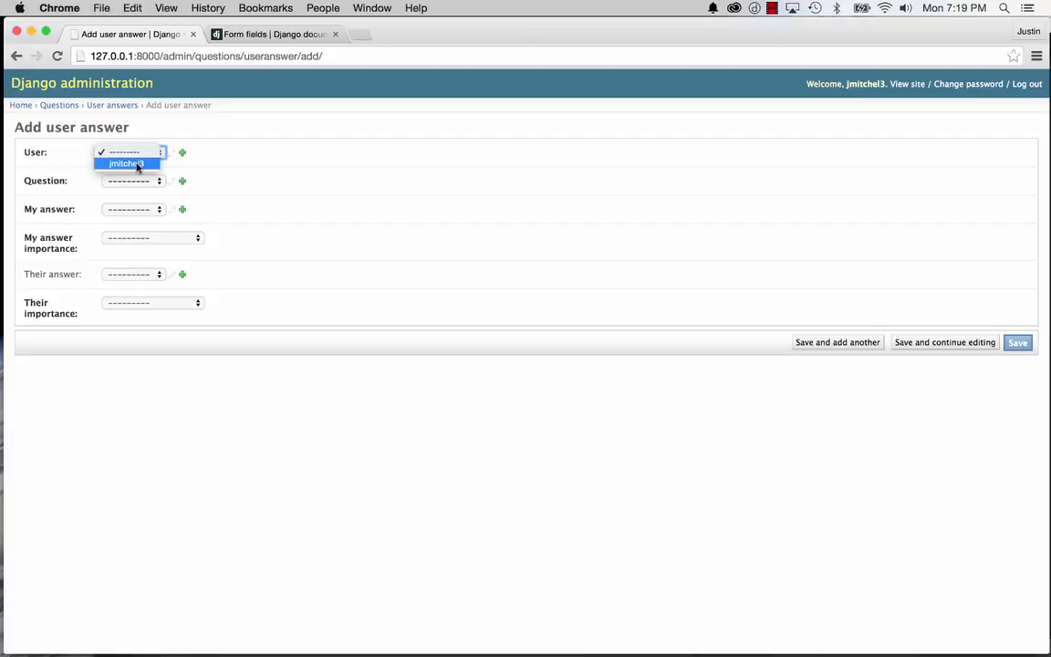
{"action": "left_click", "coordinate": [321, 175]}
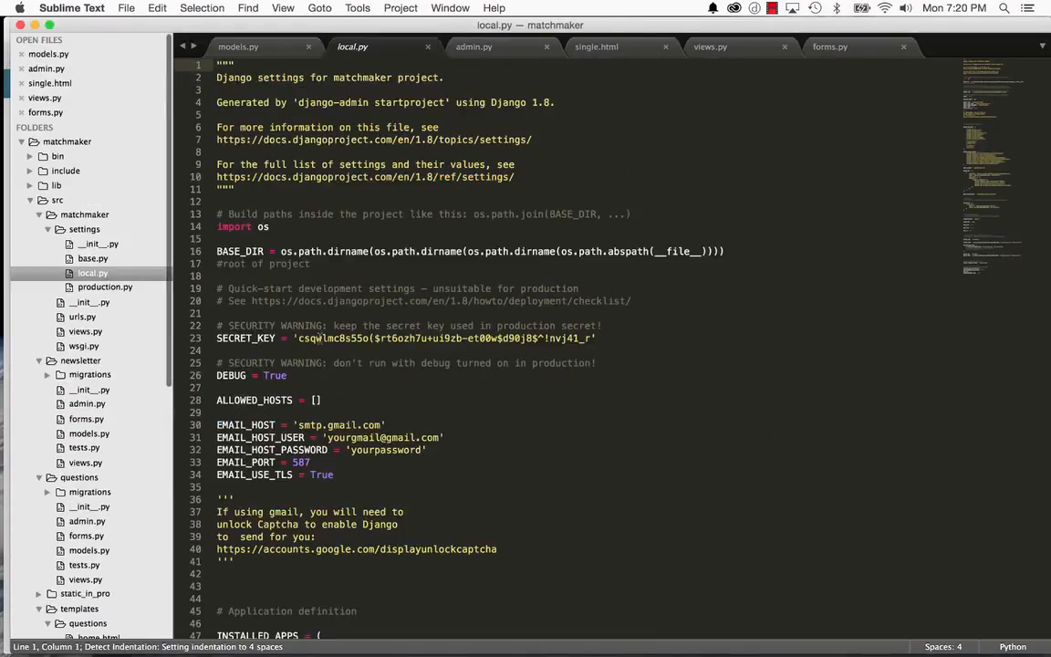
Scroll local.py to INSTALLED_APPS showing the questions app, then return to the add-user-answer form.
{"action": "scroll", "scroll_direction": "down", "scroll_amount": 3}
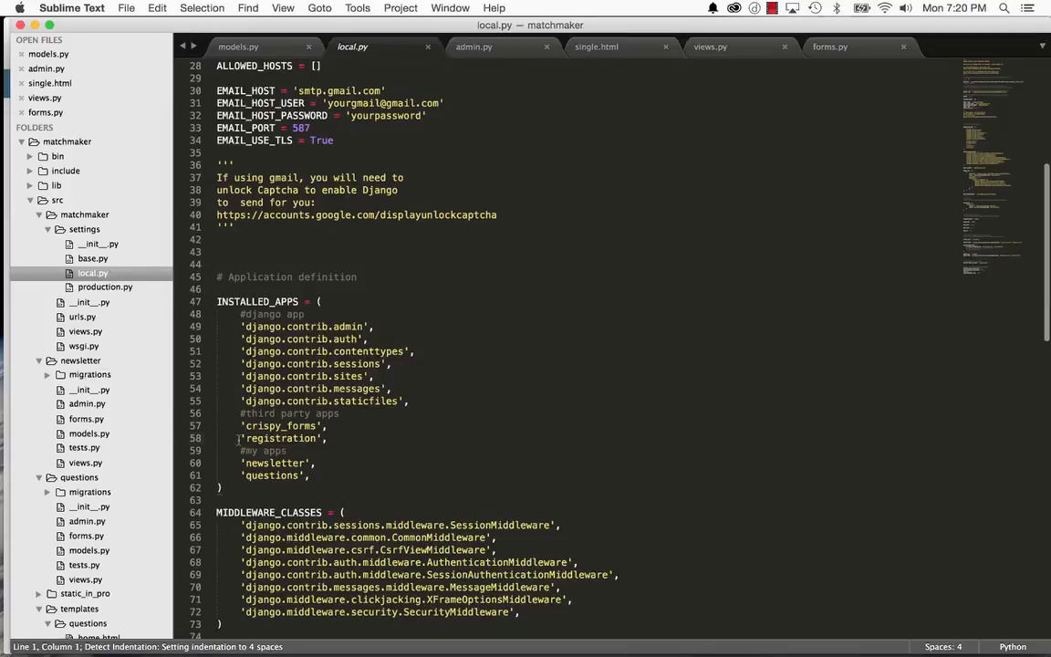
{"action": "left_click", "coordinate": [325, 438]}
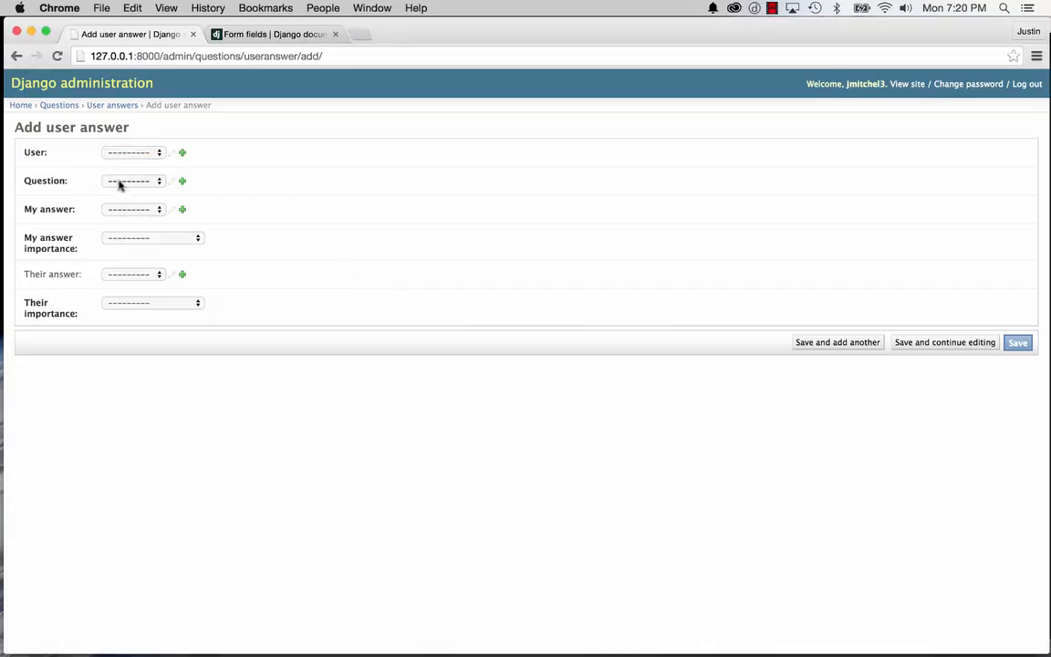
{"action": "left_click", "coordinate": [131, 208]}
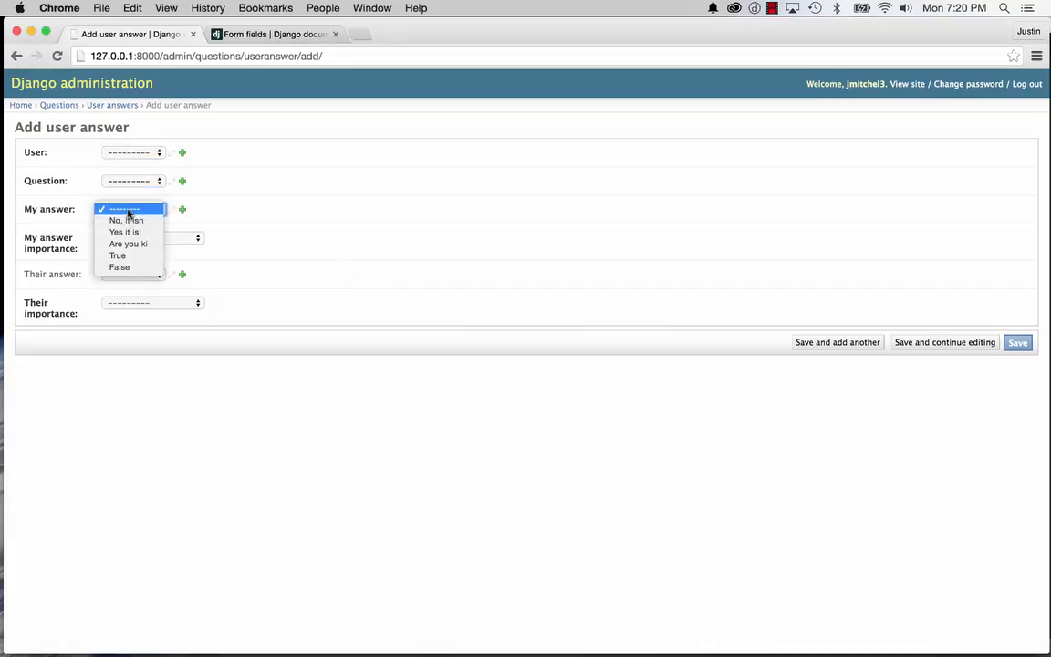
{"action": "left_click", "coordinate": [135, 208]}
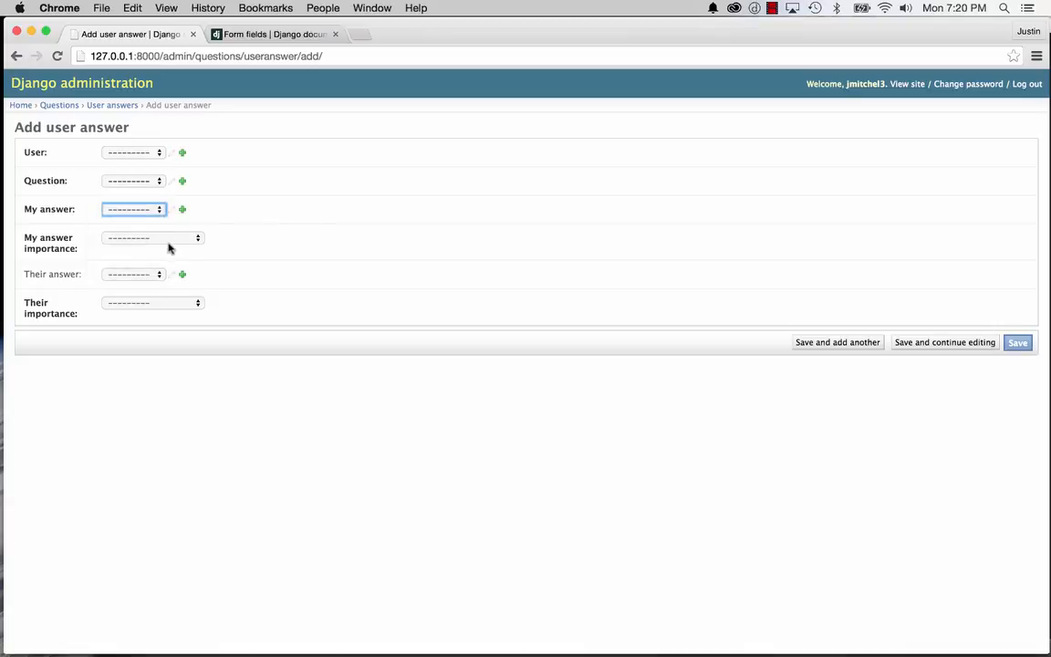
{"action": "left_click", "coordinate": [154, 237]}
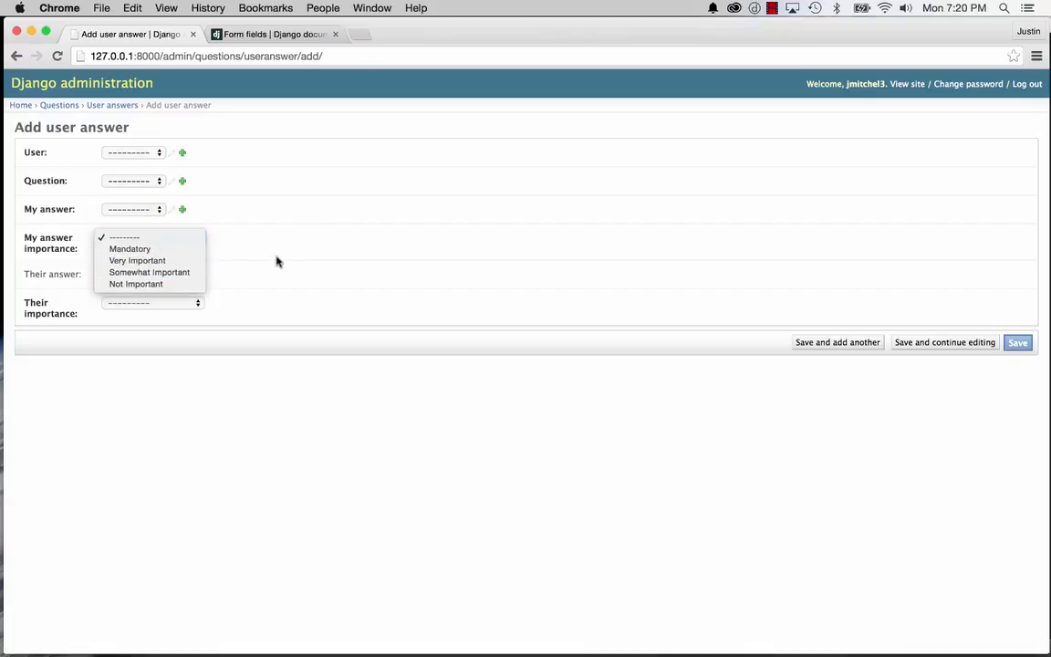
{"action": "left_click", "coordinate": [149, 274]}
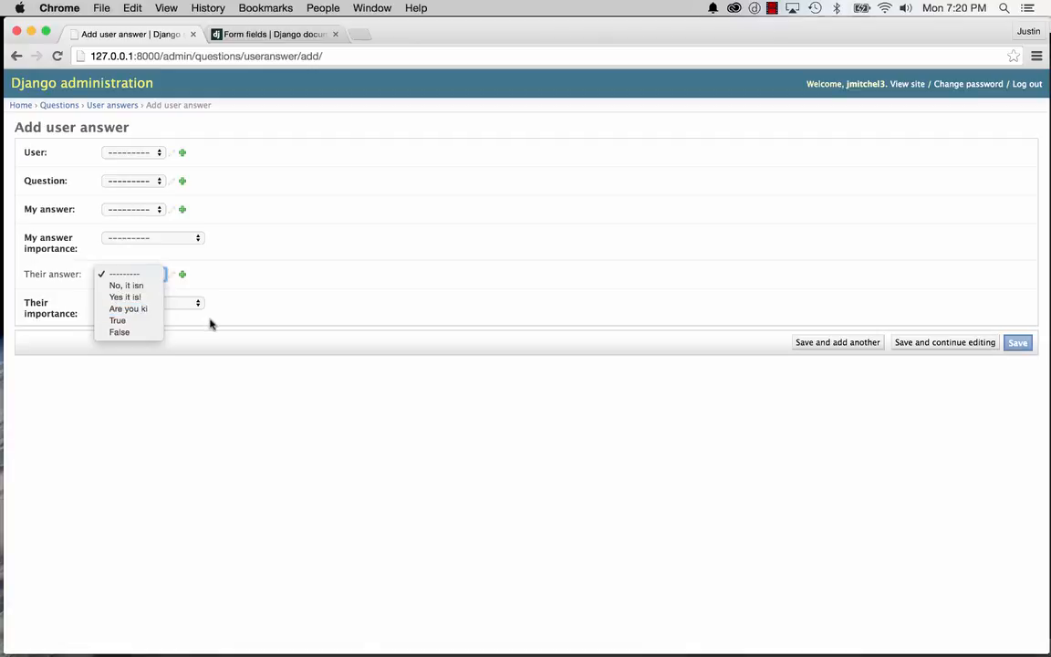
{"action": "left_click", "coordinate": [135, 274]}
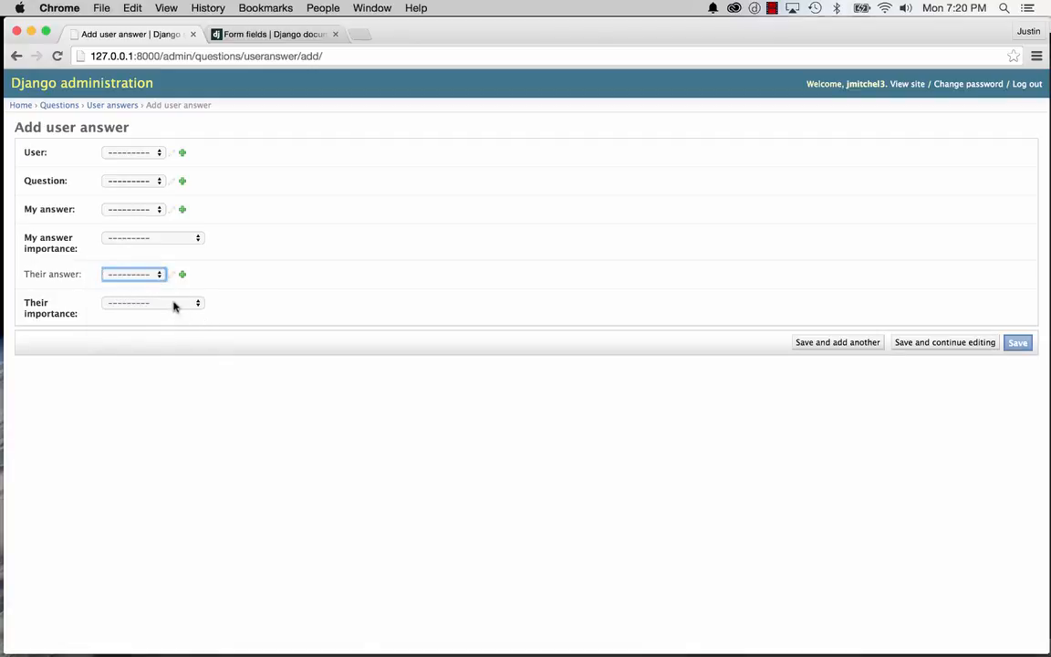
{"action": "left_click", "coordinate": [154, 302]}
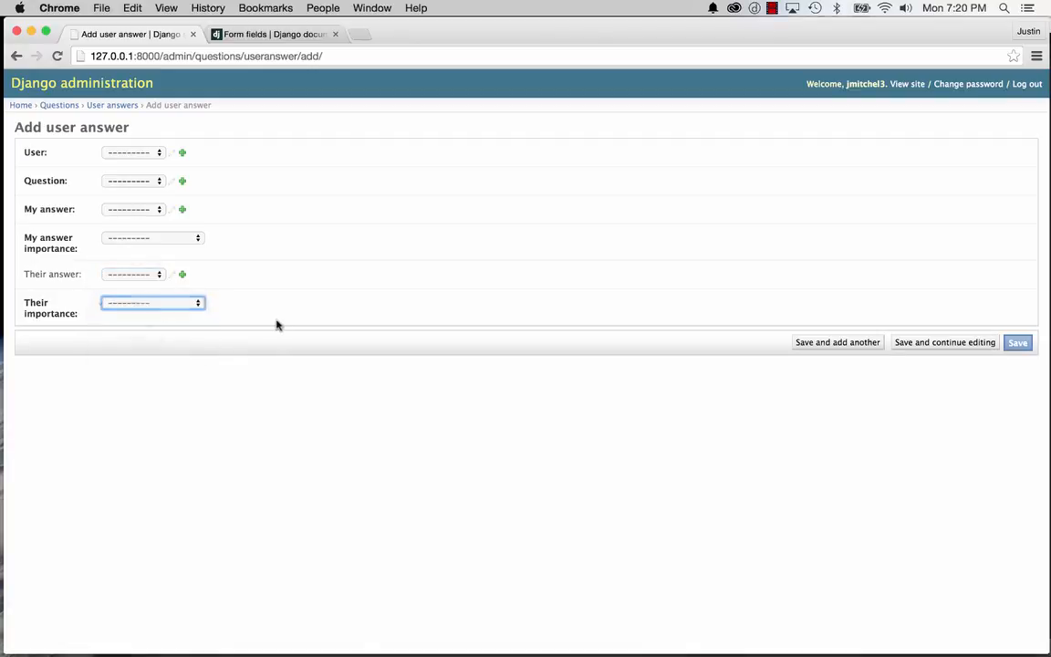
{"action": "mouse_move", "coordinate": [500, 292]}
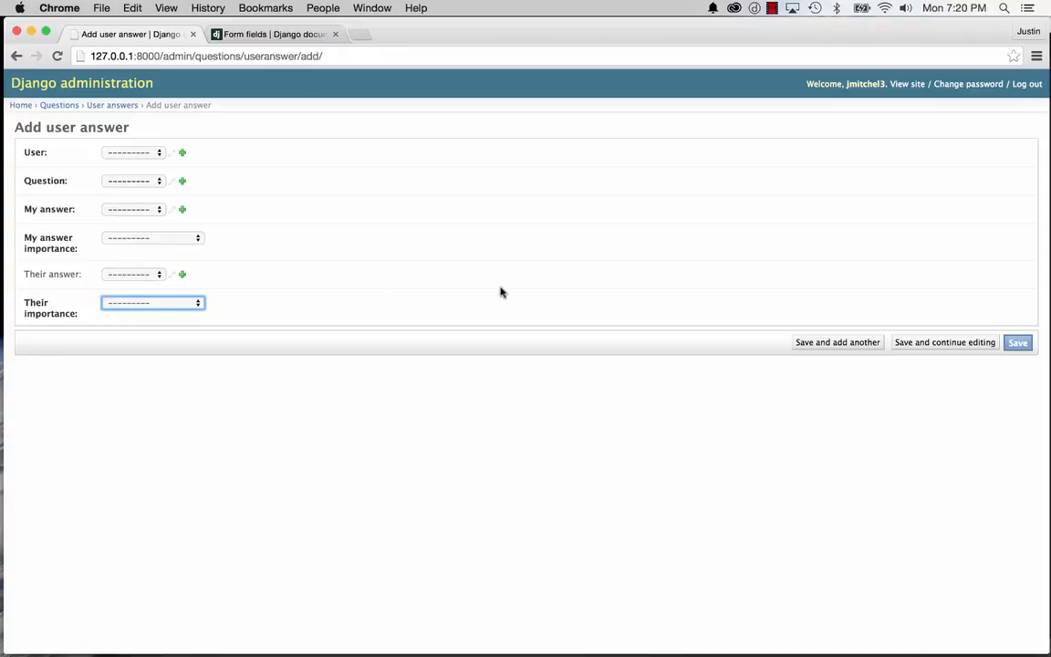